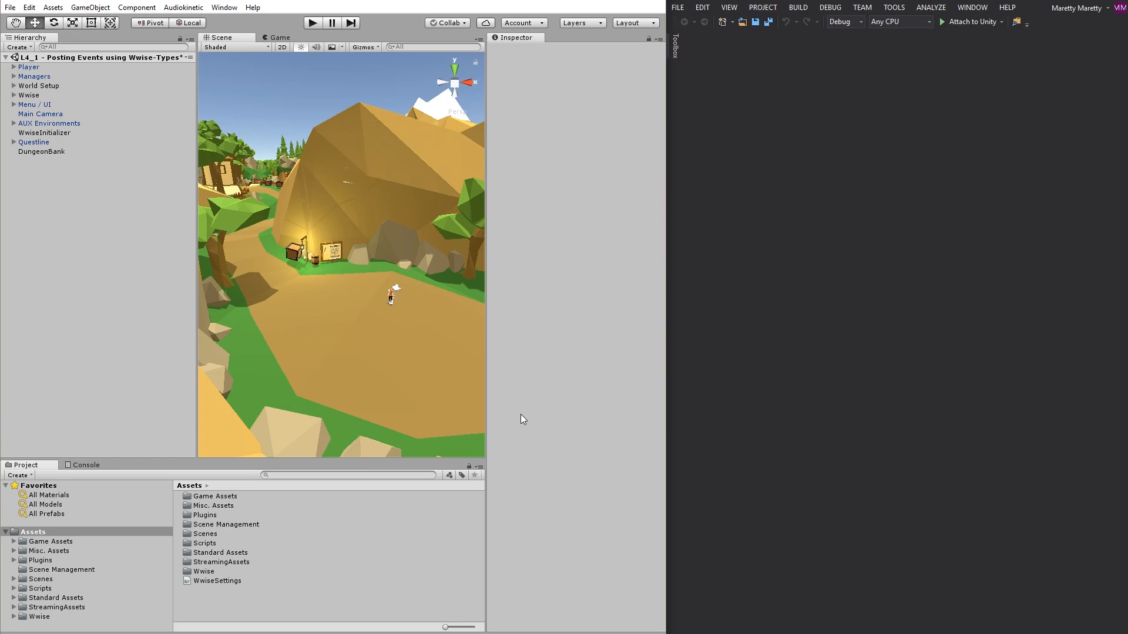
mouse_move(454, 344)
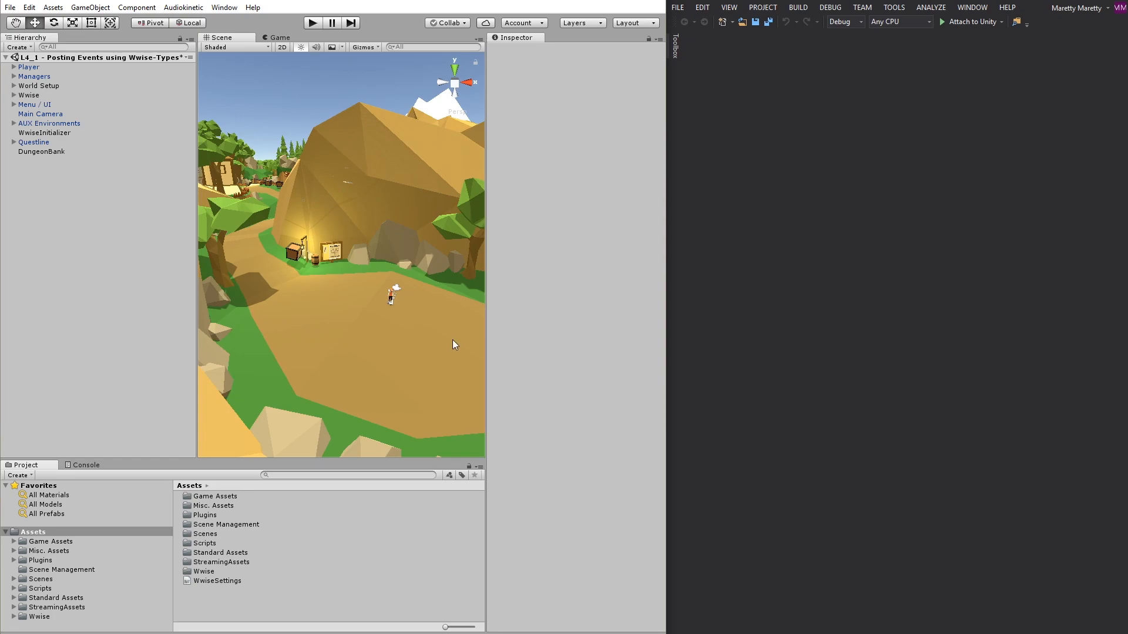
mouse_move(856, 262)
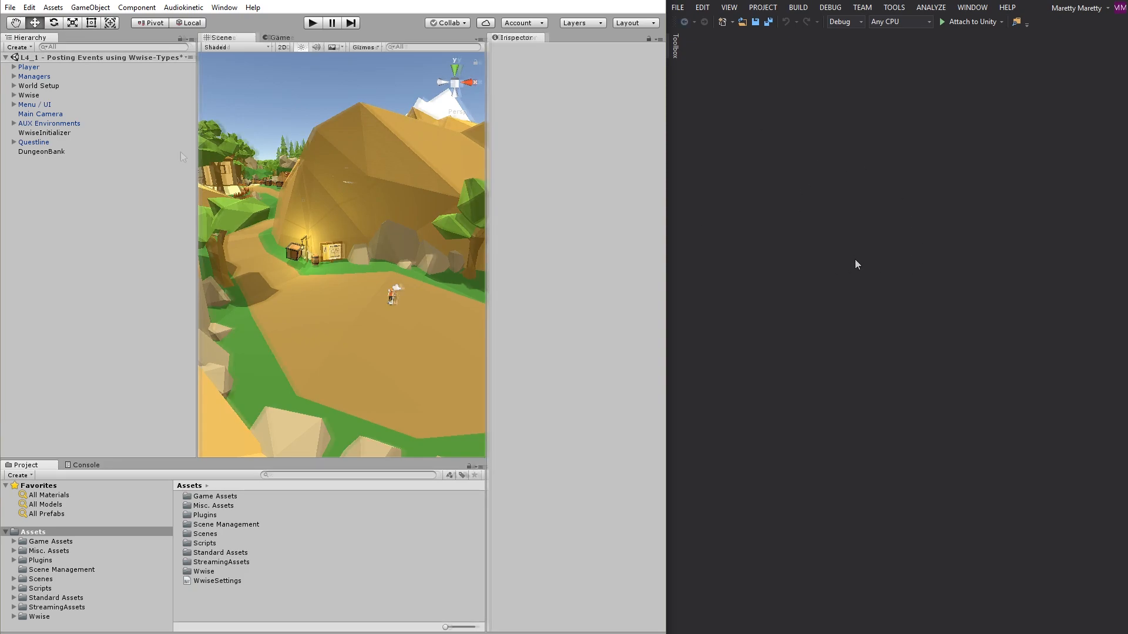
Load the Lesson 4 scene Posting Events using Wwise-Types from the Audiokinetic certification menu.
left_click(184, 7)
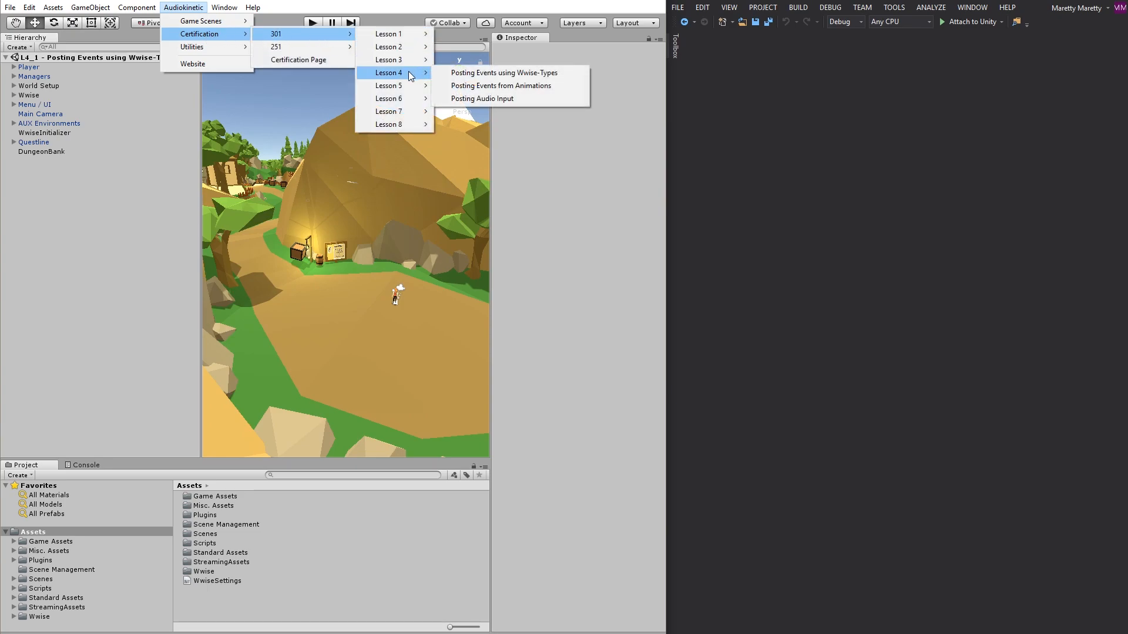
mouse_move(504, 72)
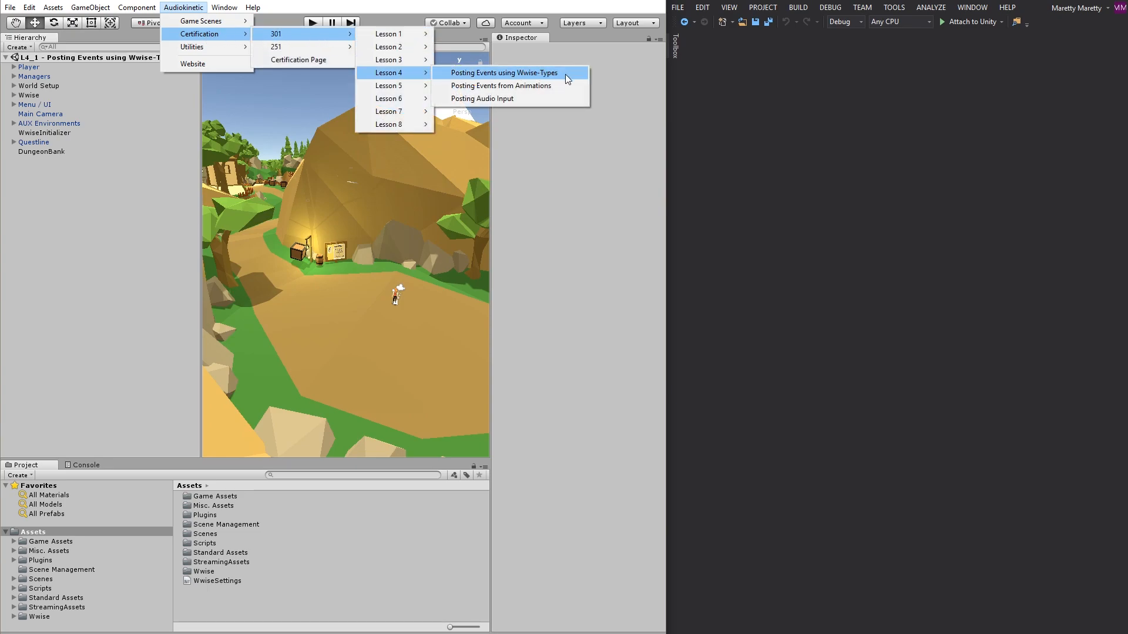
left_click(504, 72)
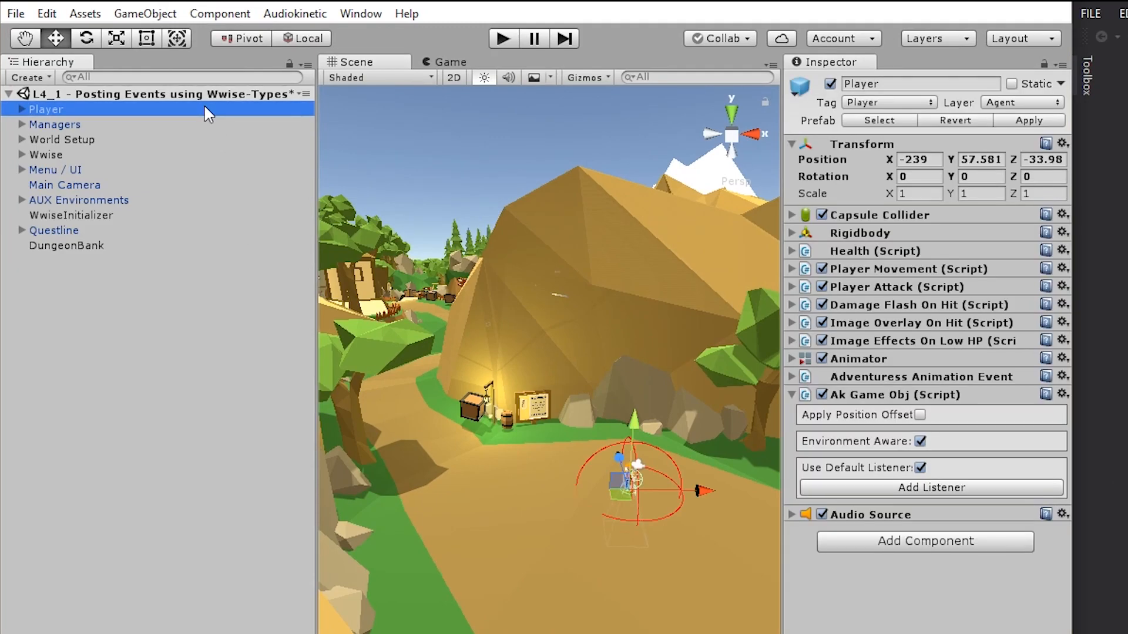
Add a new C# script named PostWwiseEvent to the Player via Add Component > New Script.
left_click(792, 395)
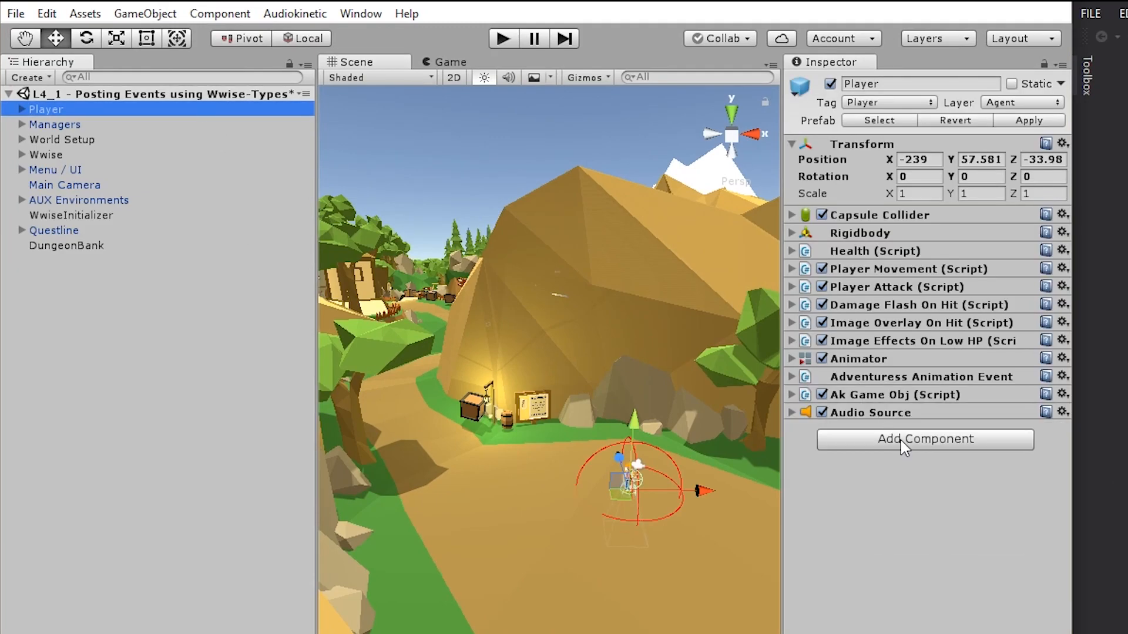
left_click(924, 439)
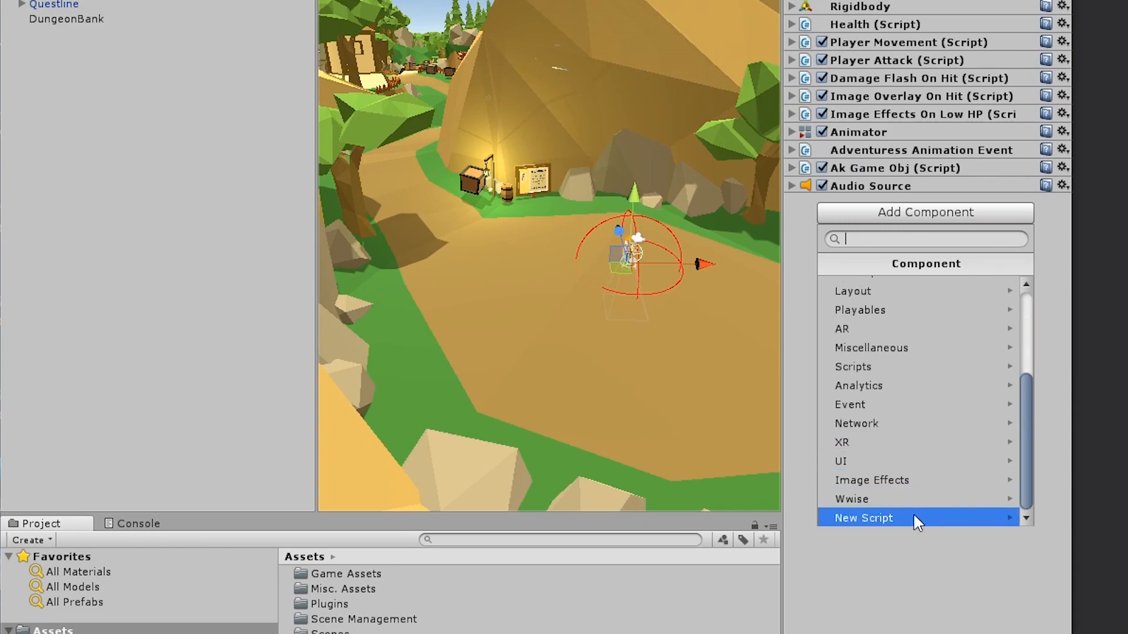
left_click(862, 517)
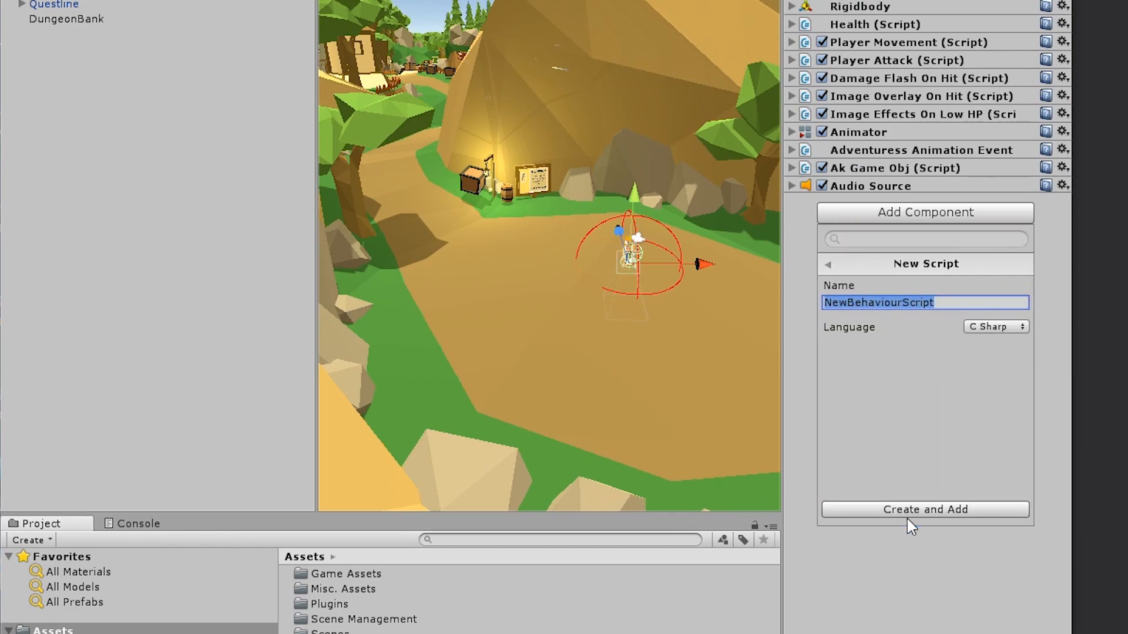
type("PostWwise")
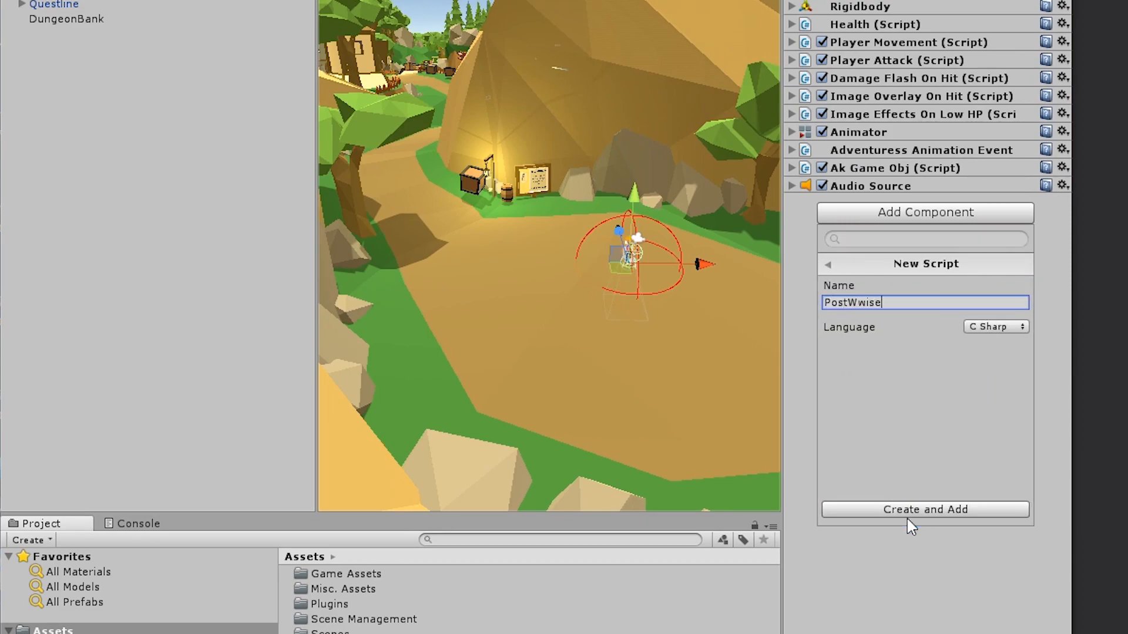
left_click(924, 509)
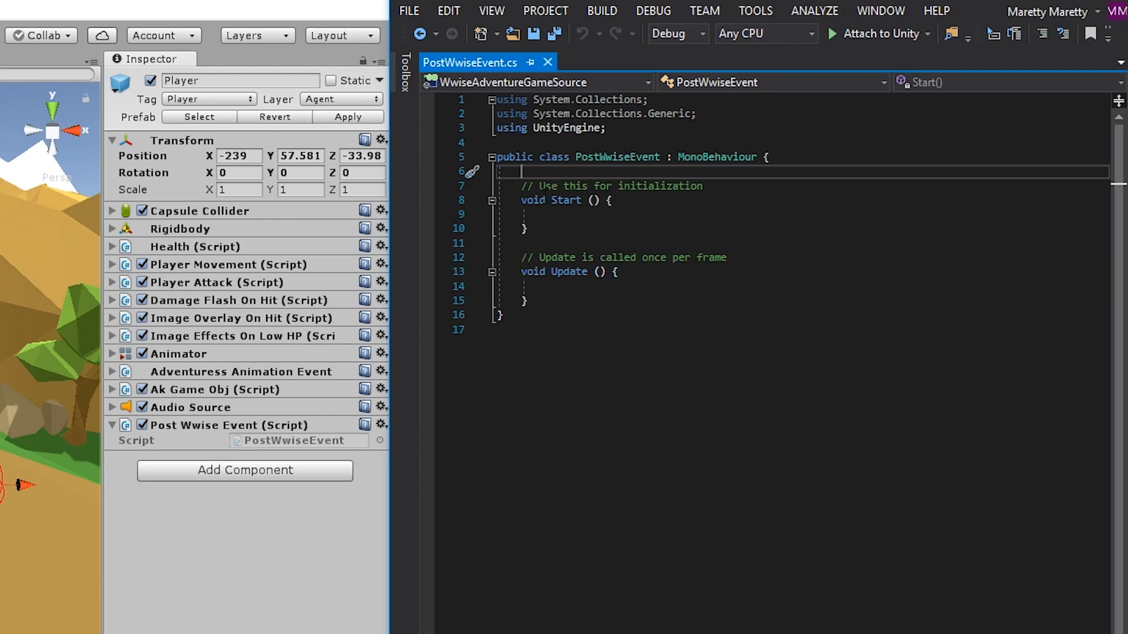
Declare the field 'public AK.Wwise.Event MyEvent;' in the PostWwiseEvent class.
type("AK.wi")
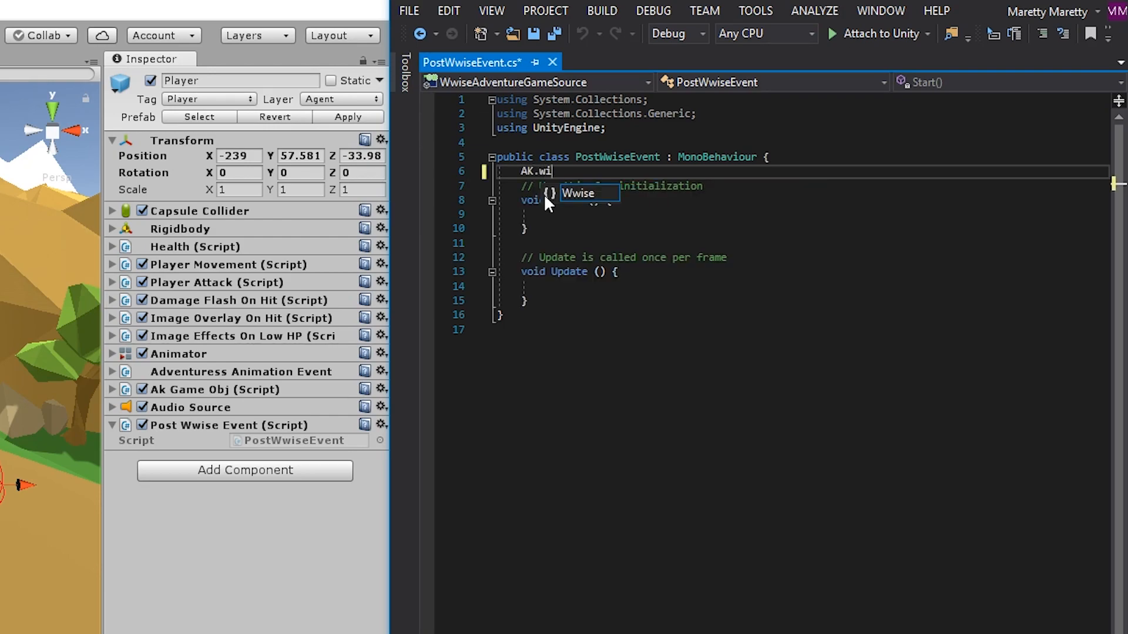
type("Wwise.event")
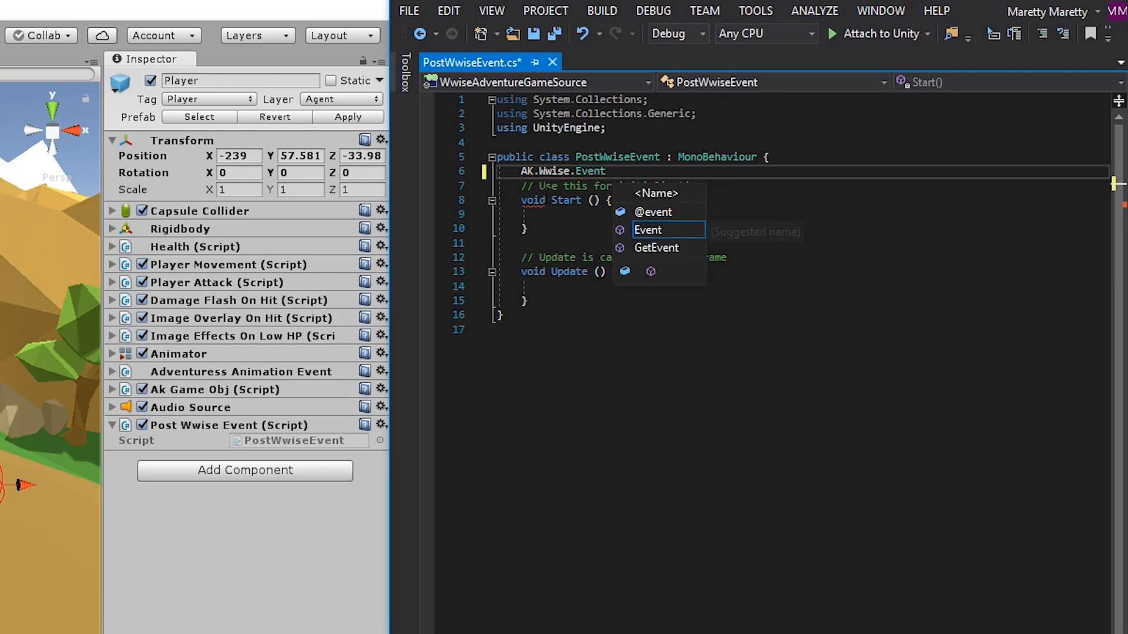
type("MyEvent;")
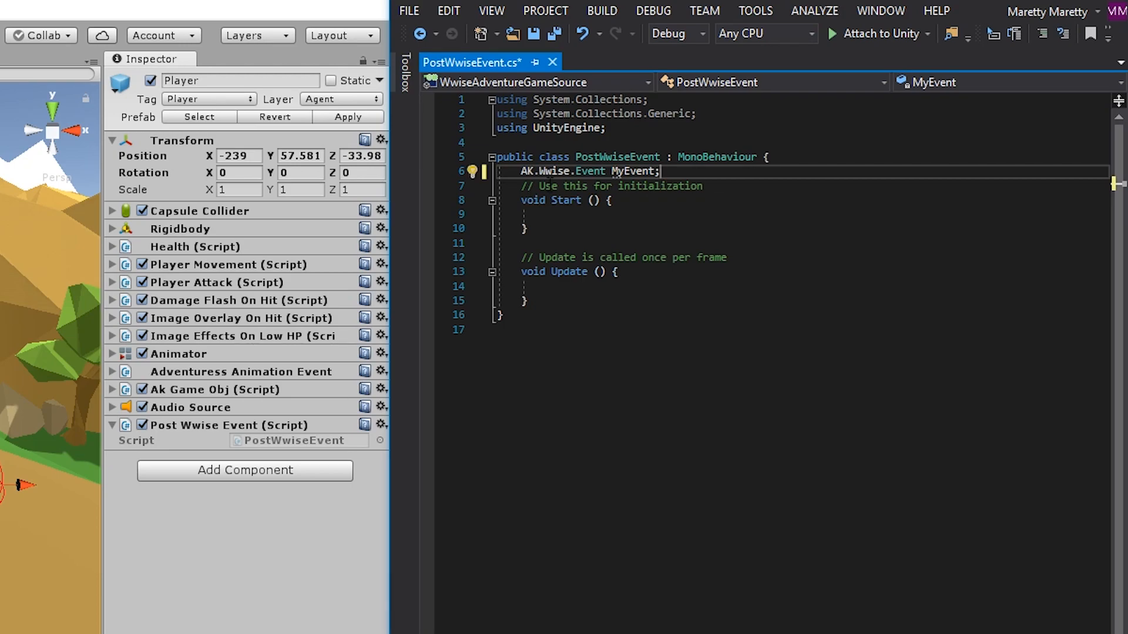
double_click(527, 172)
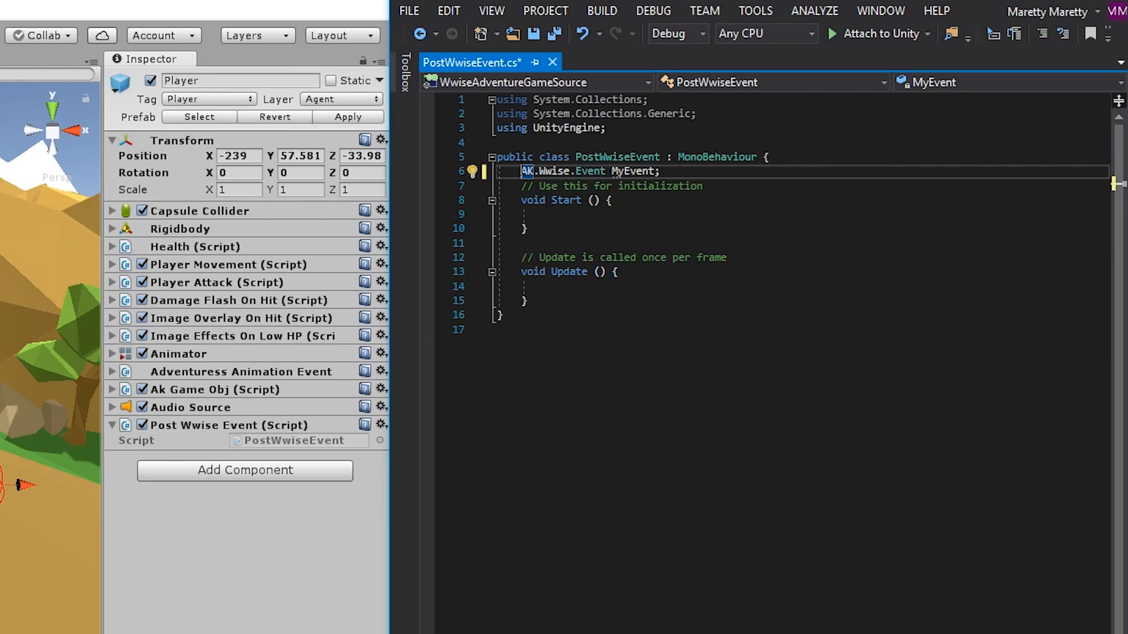
type("public")
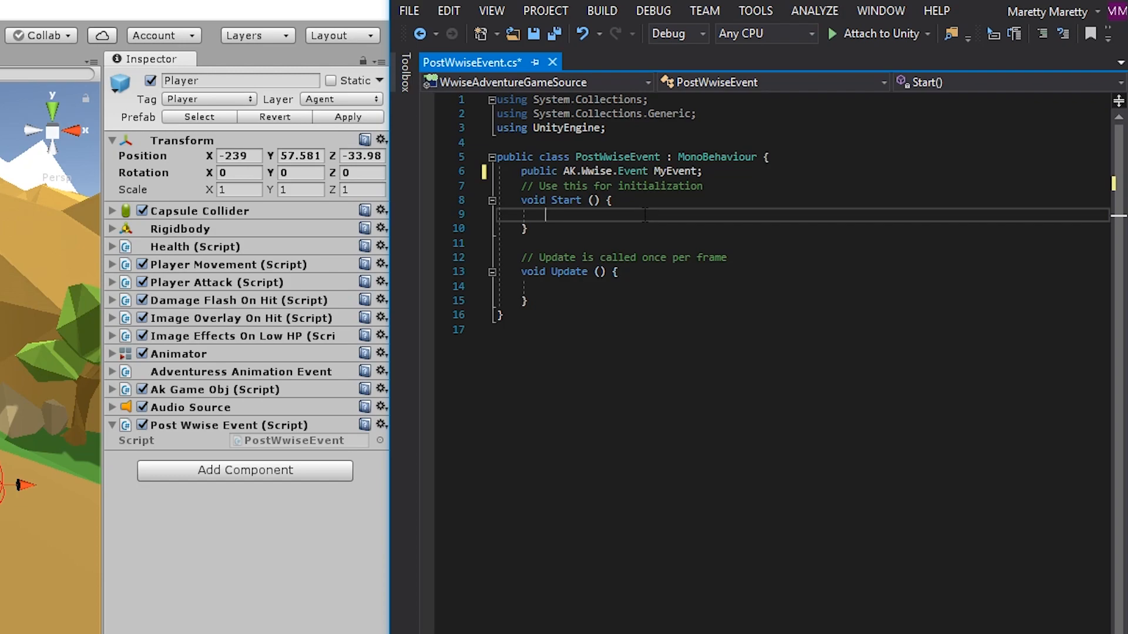
Write 'MyEvent.Post(gameObject);' inside the Start method using IntelliSense completions.
type("MyEven")
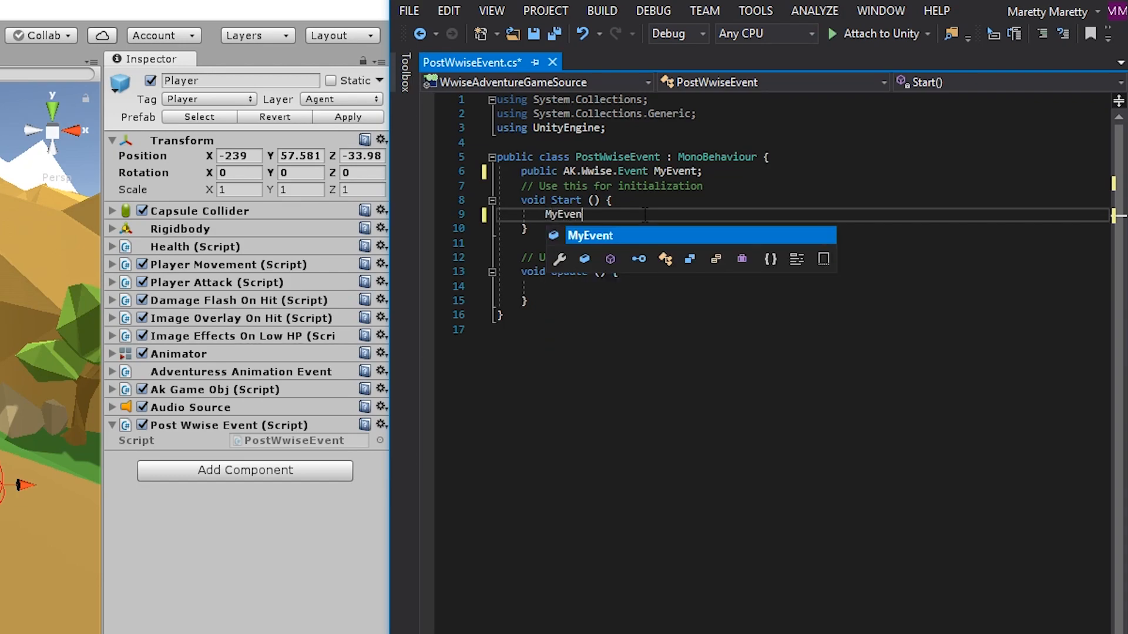
type("t.")
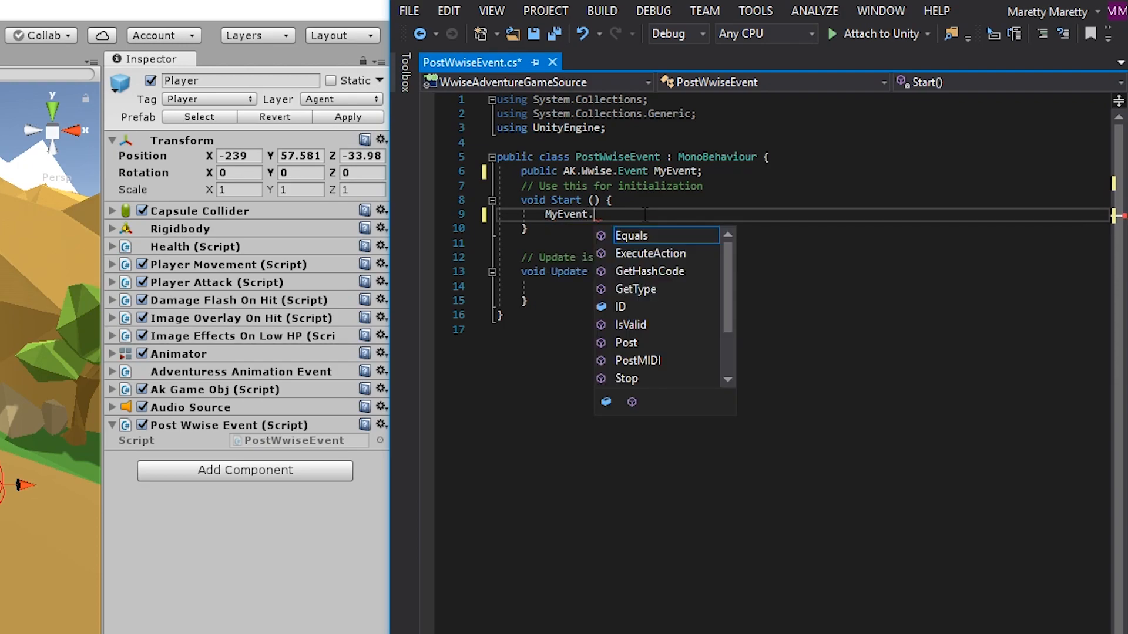
type("post")
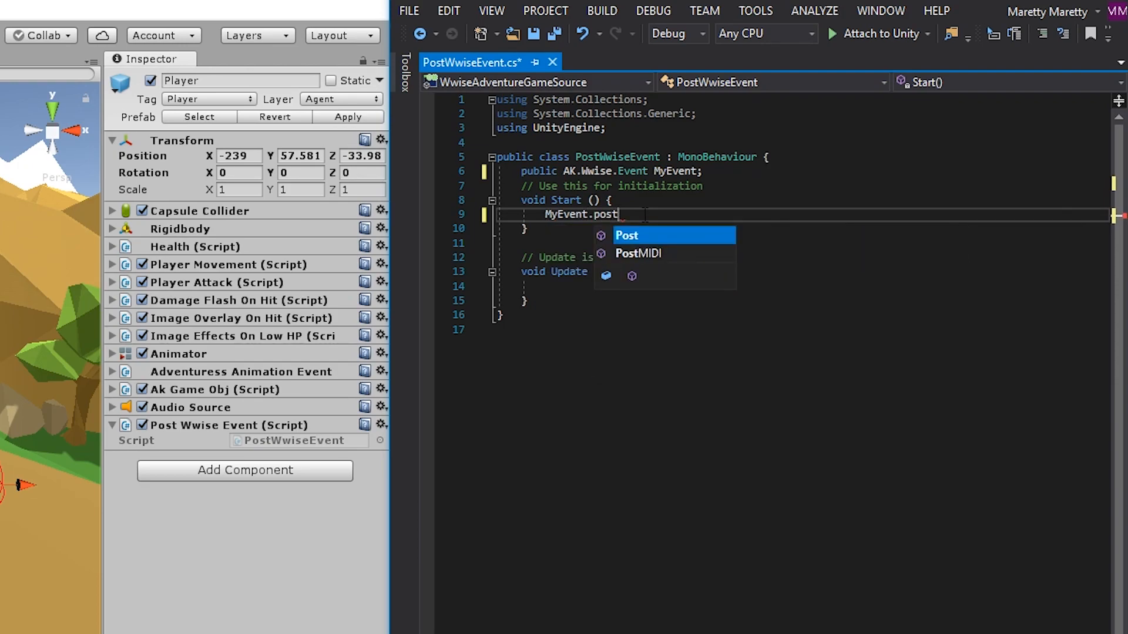
left_click(625, 235)
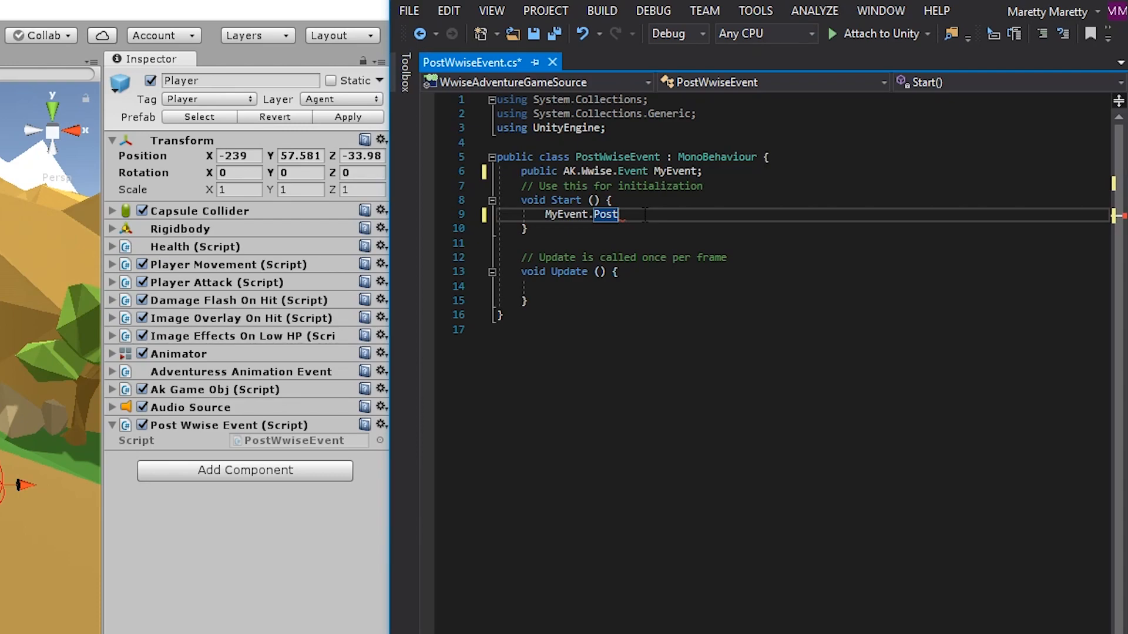
type("()")
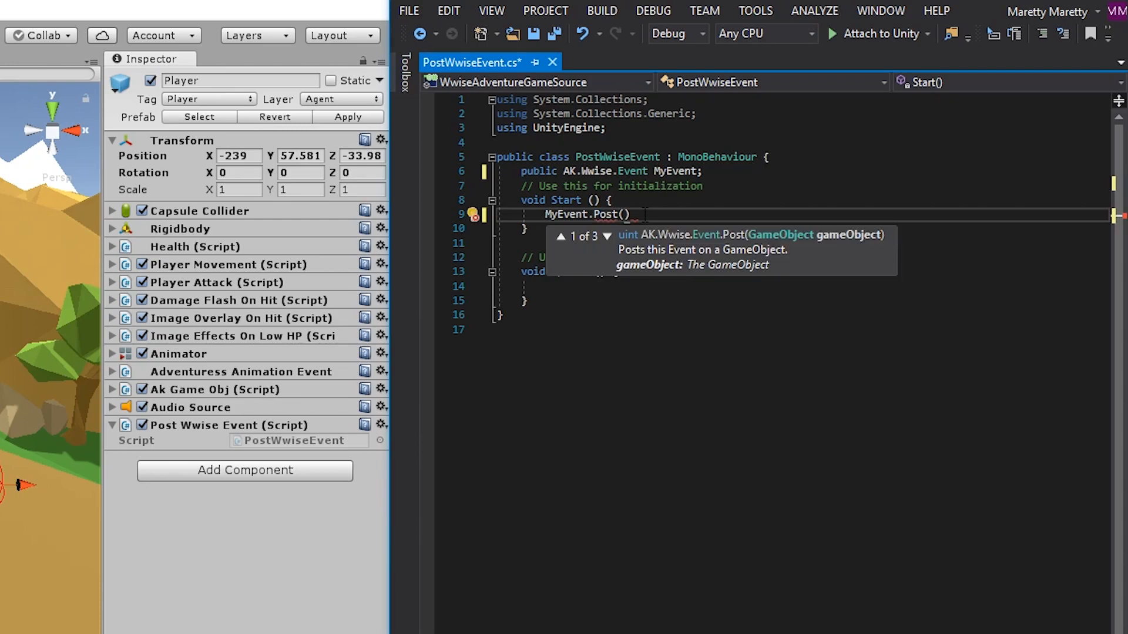
type("game")
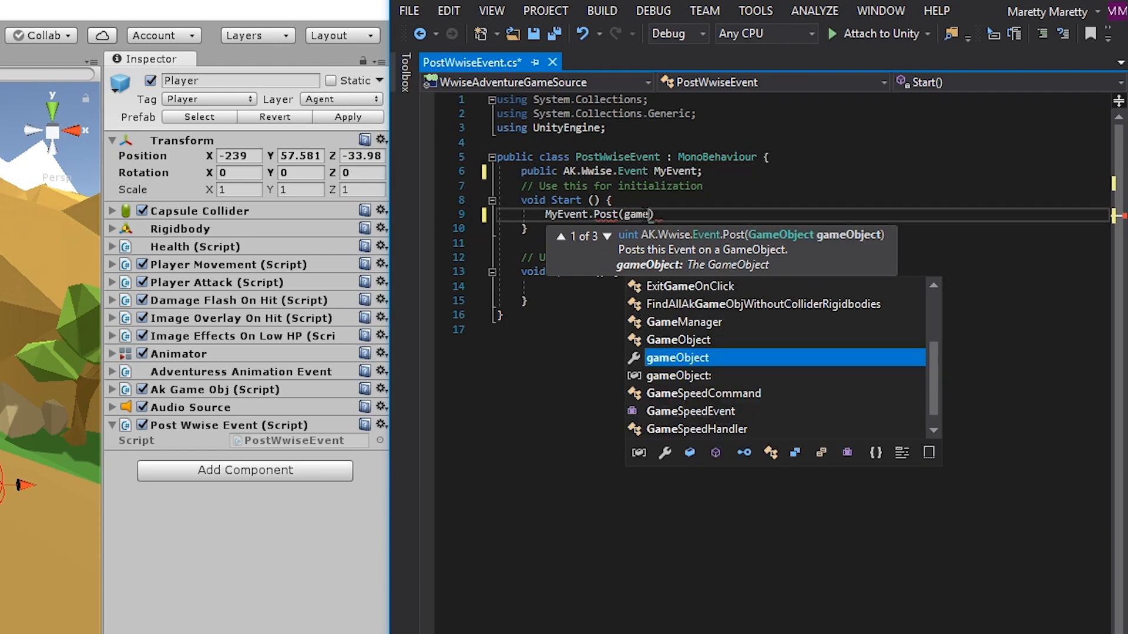
key("Tab")
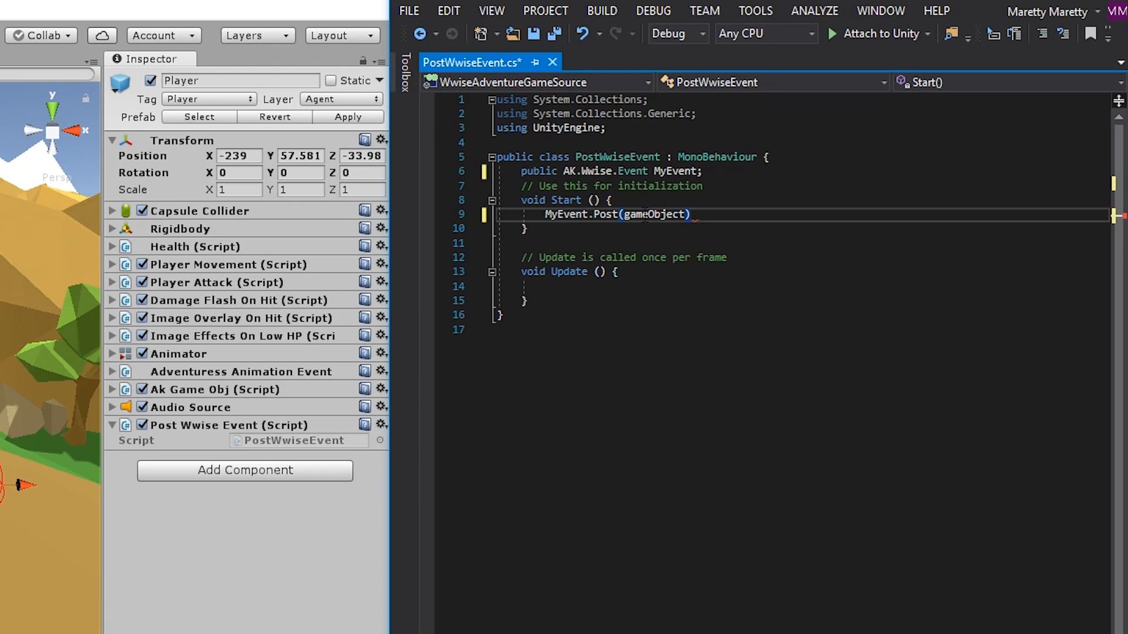
type(";")
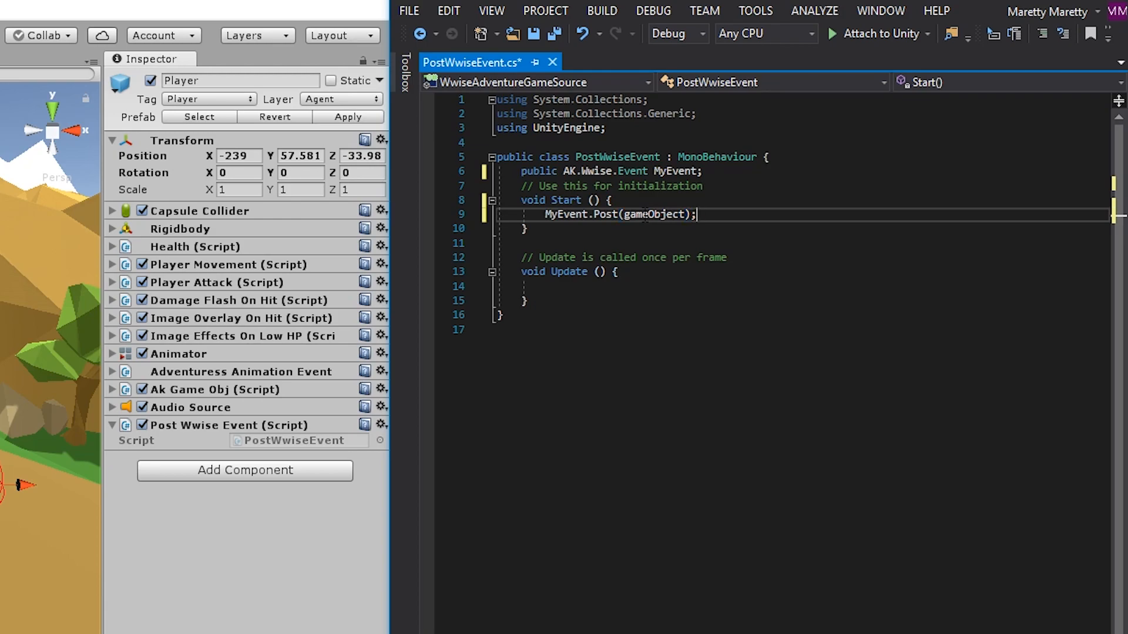
left_click(409, 10)
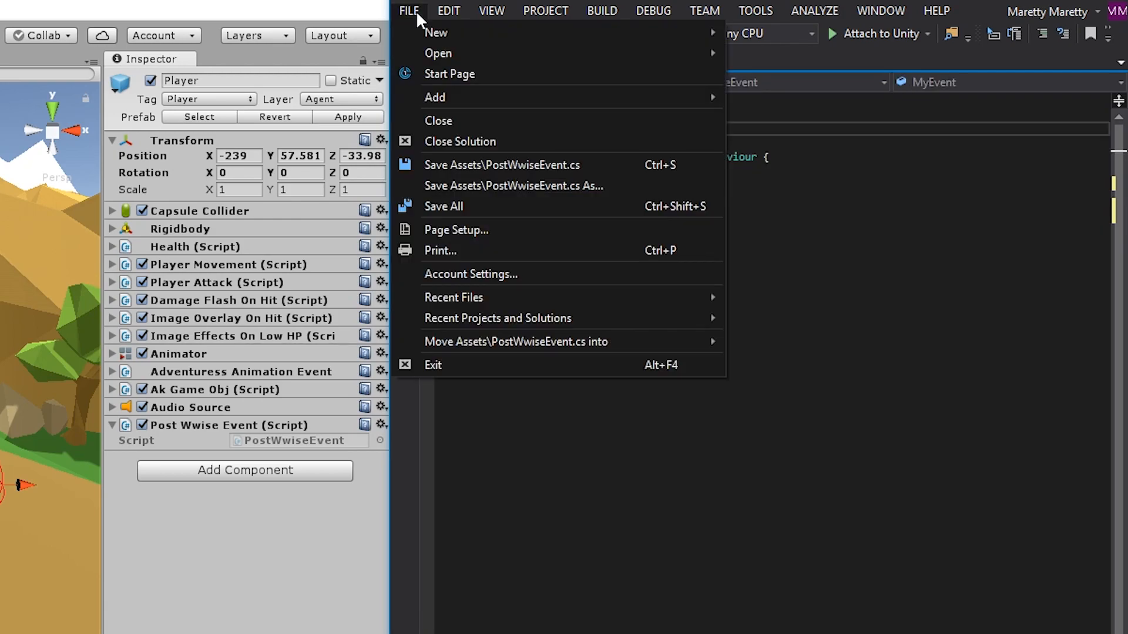
Save the script and set Player's My Event to Destruction_Rock_Destroy under Events > Destruction > RegionSpecific.
left_click(407, 11)
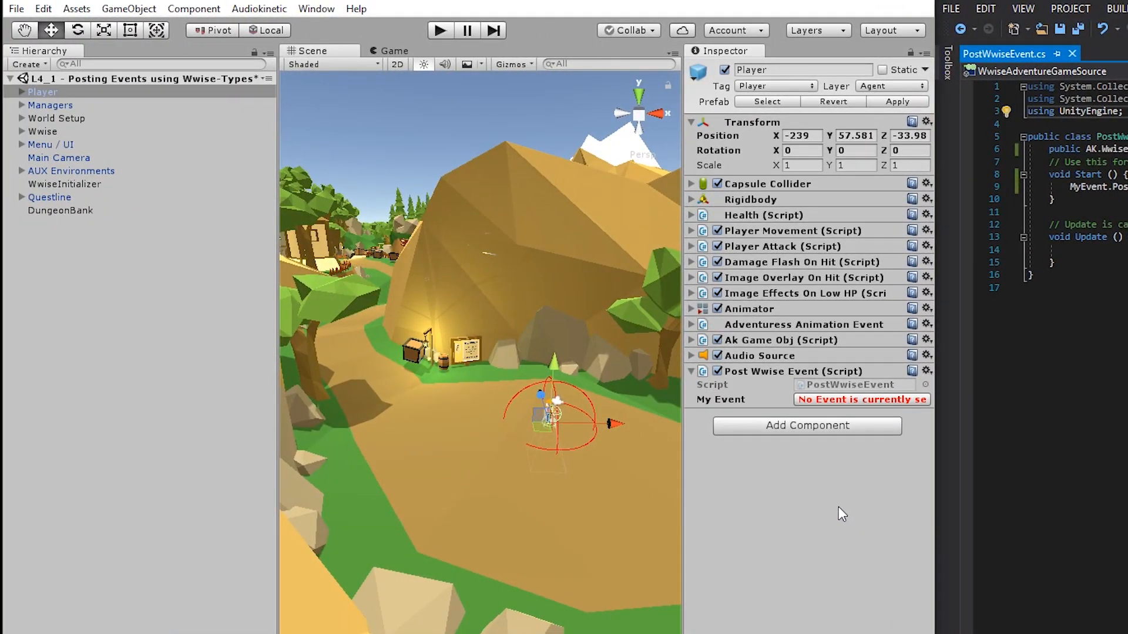
mouse_move(684, 447)
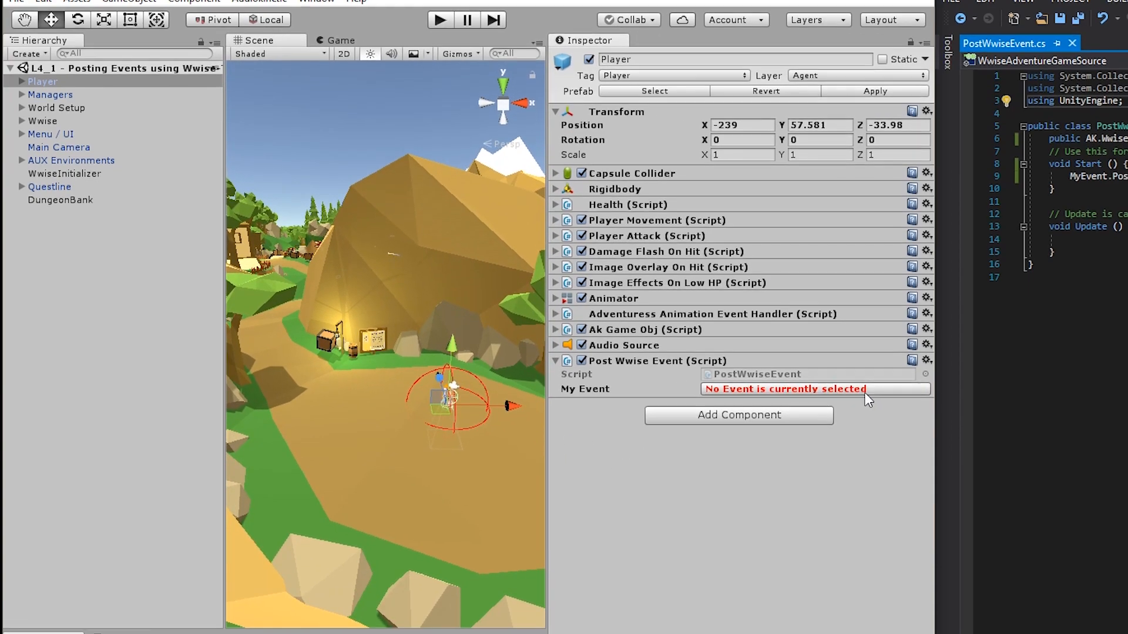
left_click(813, 389)
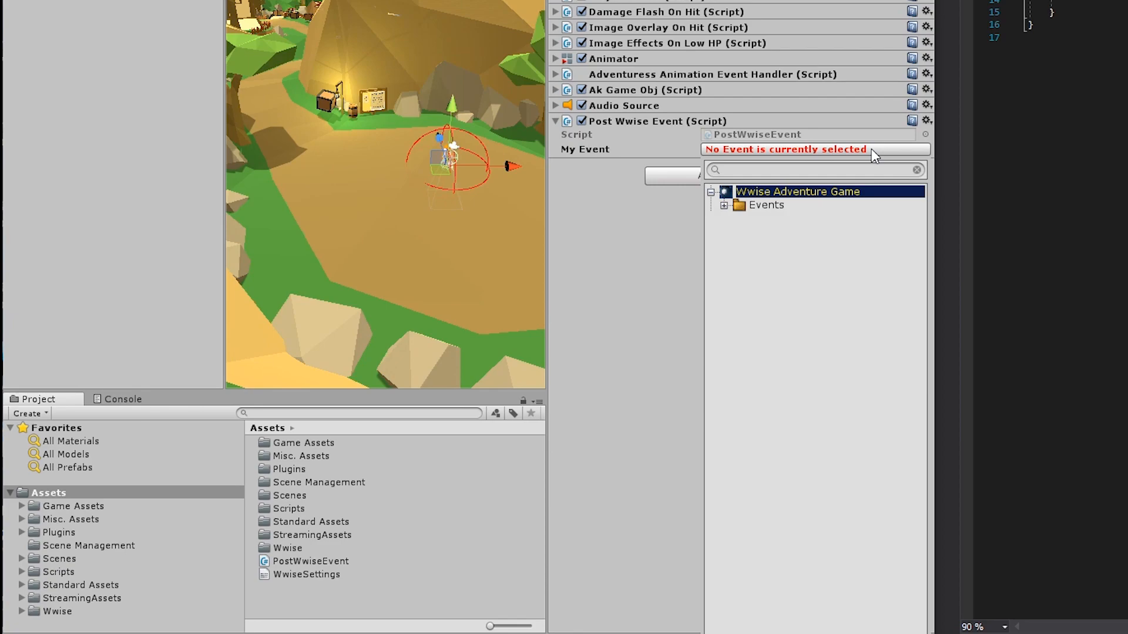
left_click(723, 205)
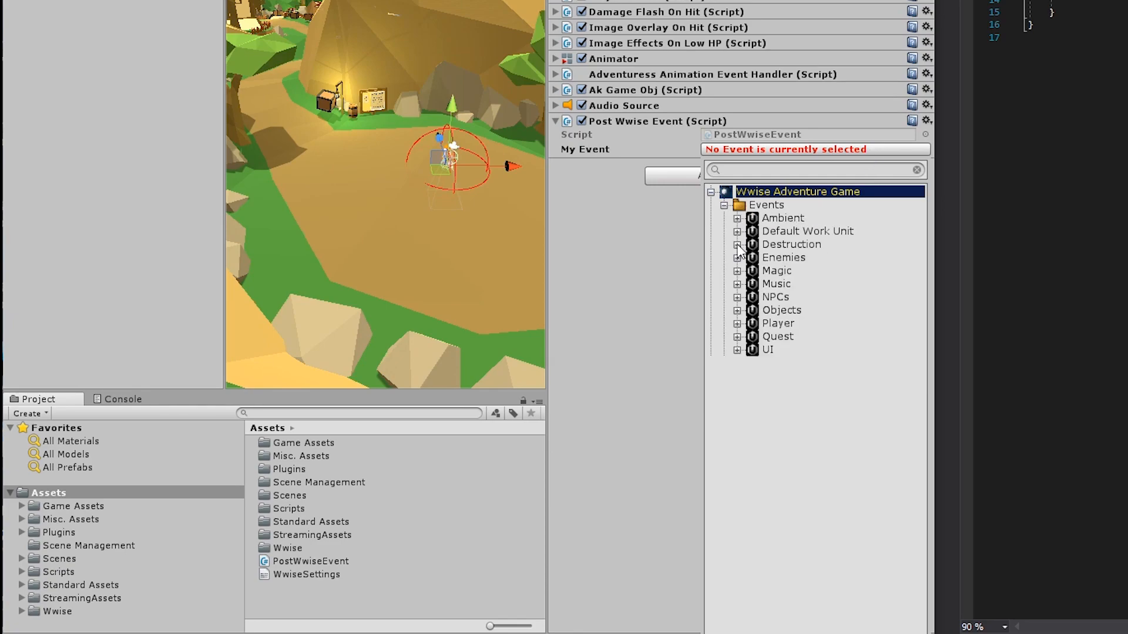
left_click(738, 244)
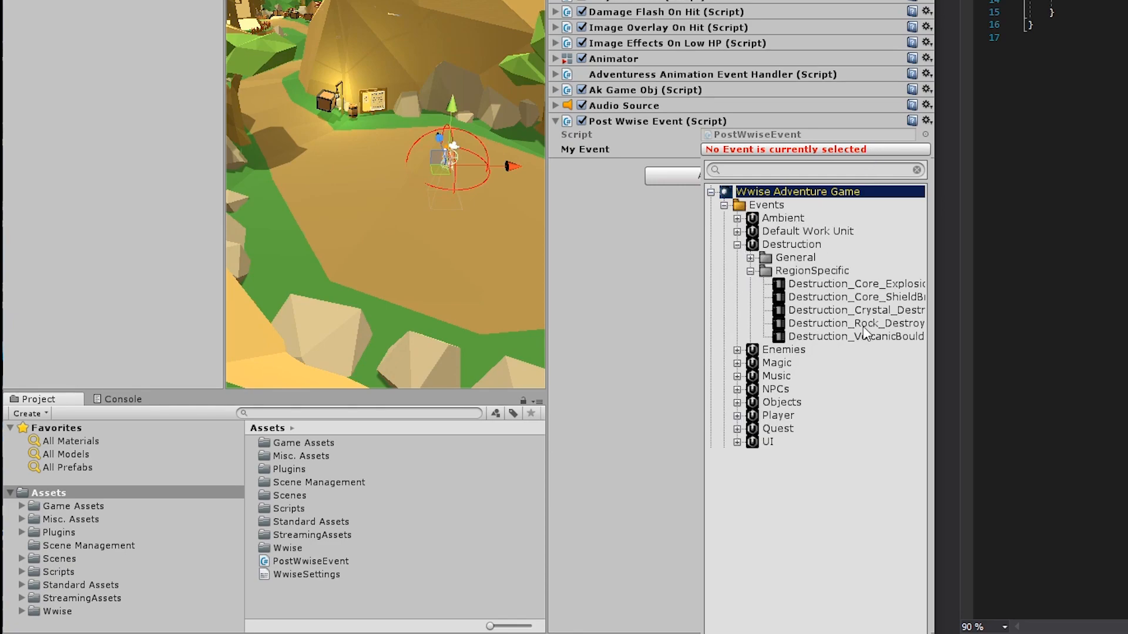
left_click(854, 323)
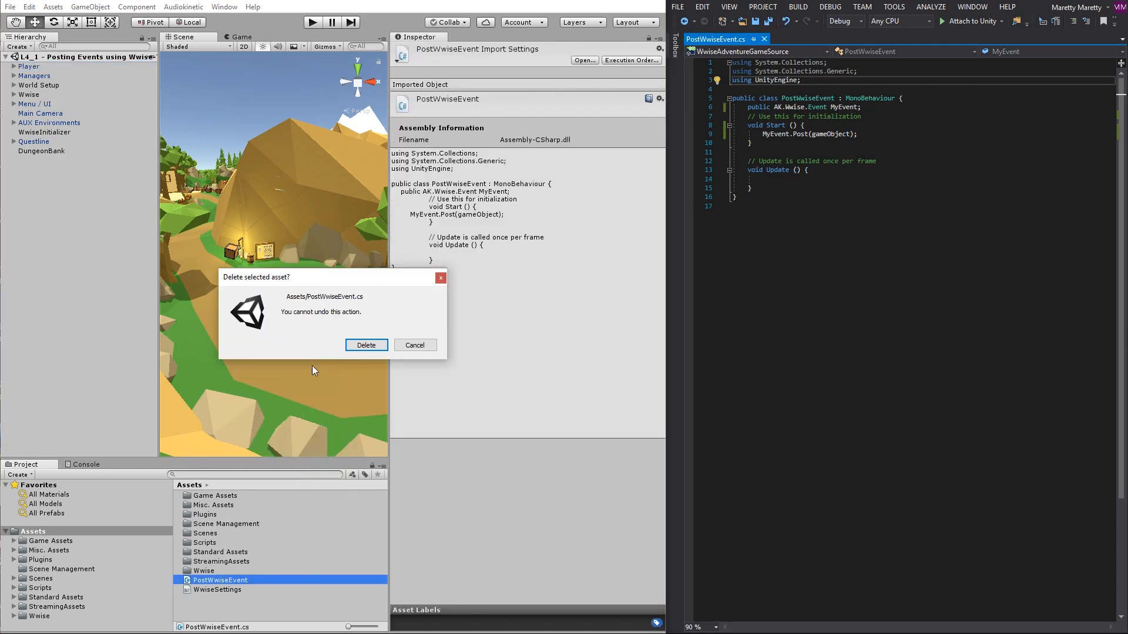
Confirm deleting the PostWwiseEvent.cs asset from the project.
left_click(365, 345)
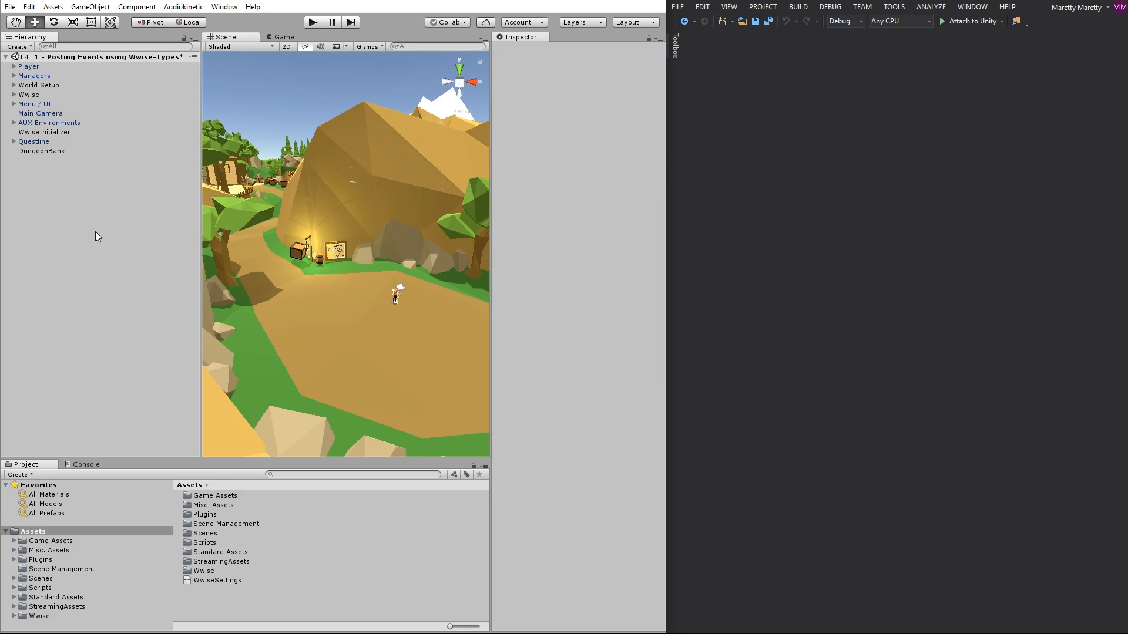
Review the Main Camera's Ak Audio Listener, then return to the Player's components.
left_click(38, 85)
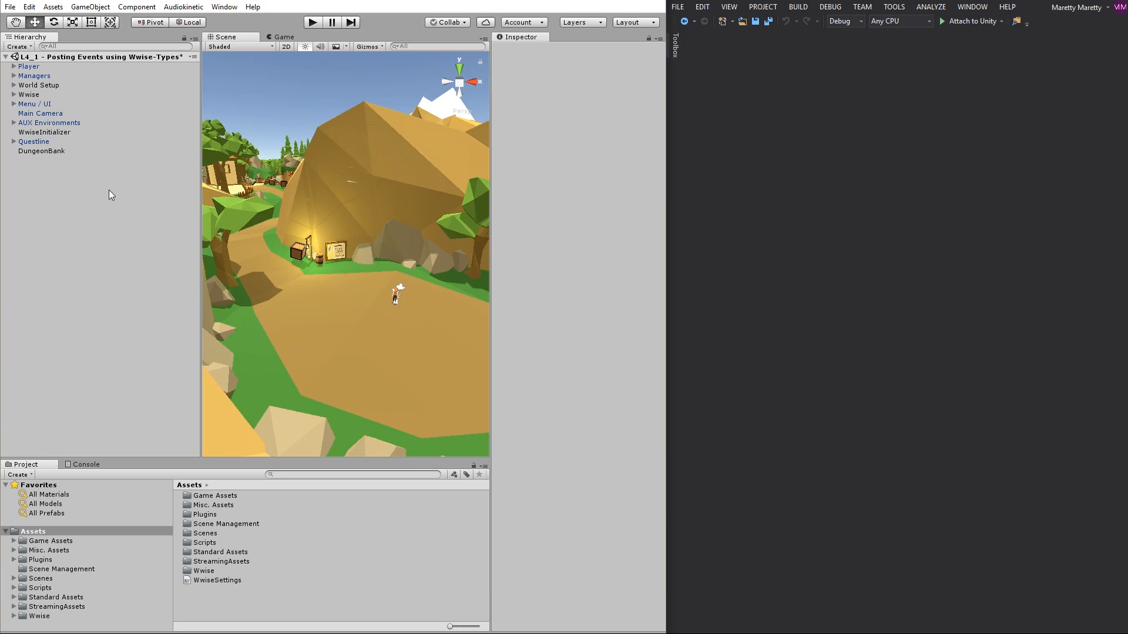
mouse_move(116, 198)
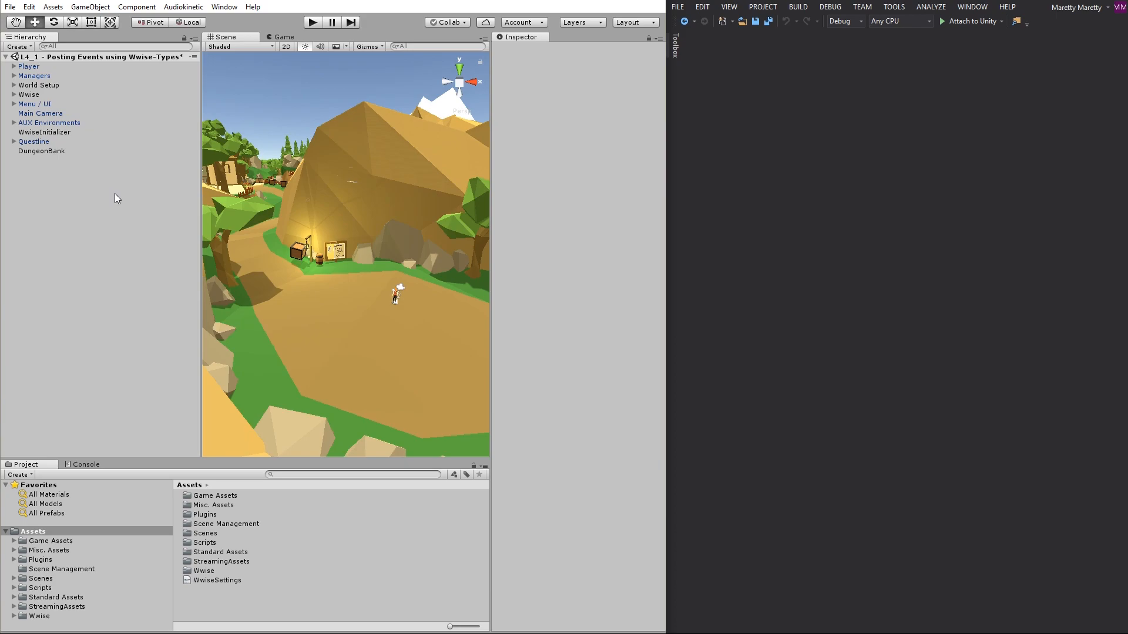
mouse_move(98, 152)
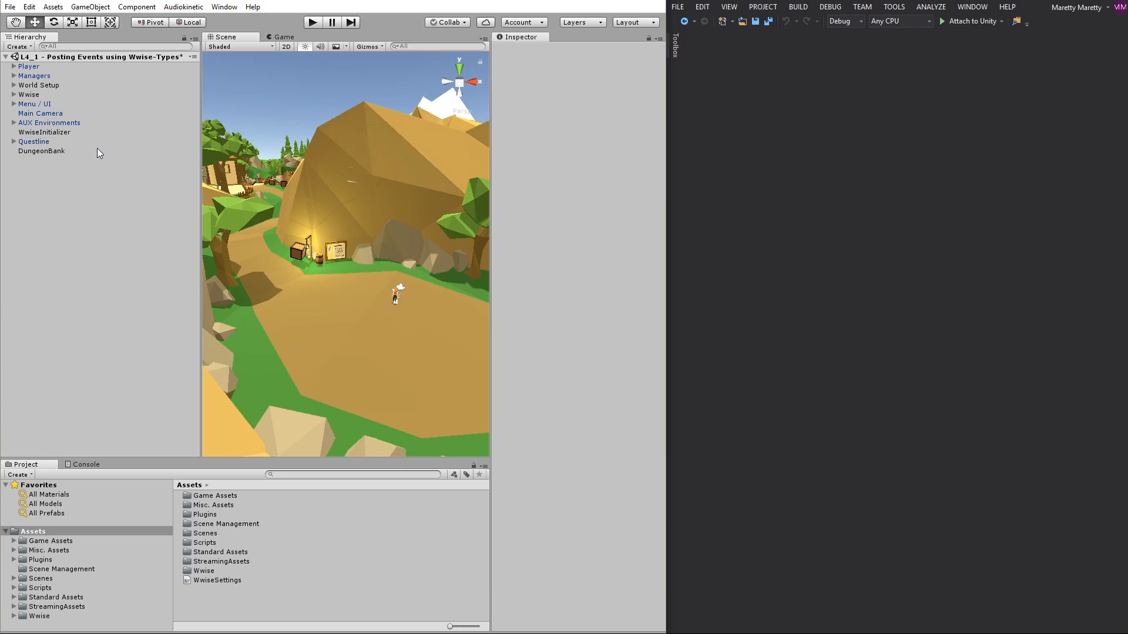
mouse_move(60, 114)
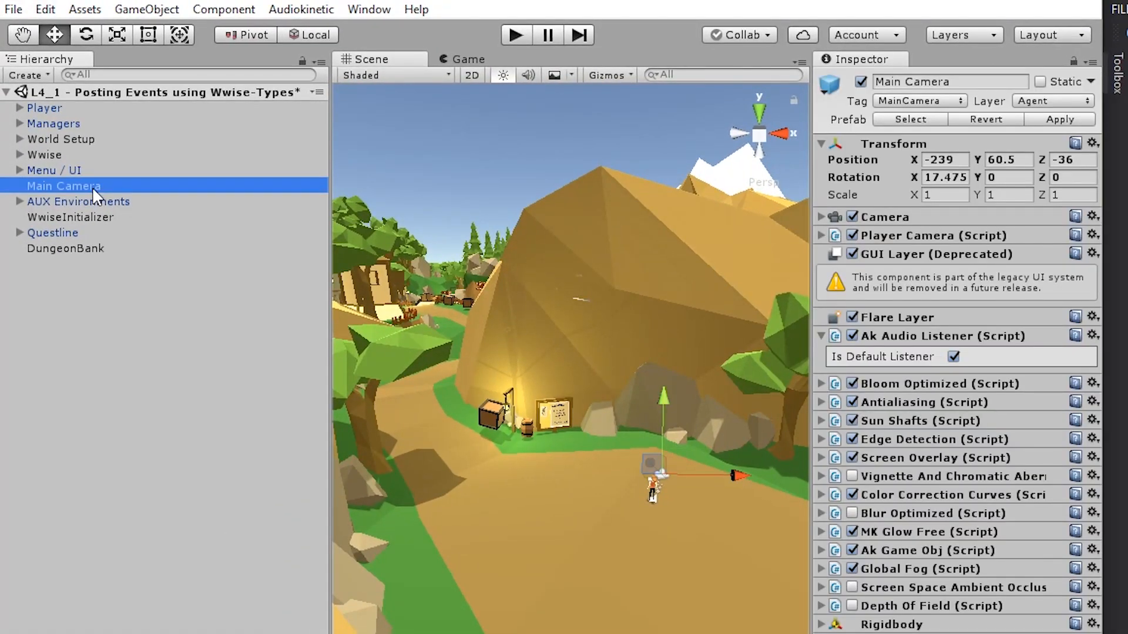
mouse_move(928, 350)
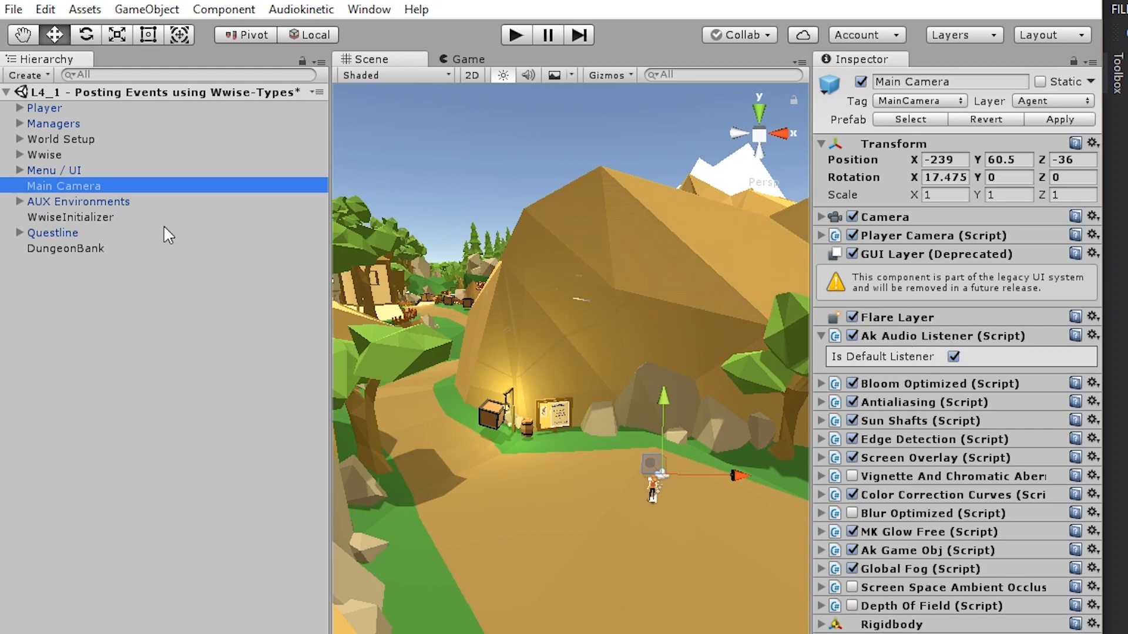
mouse_move(64, 115)
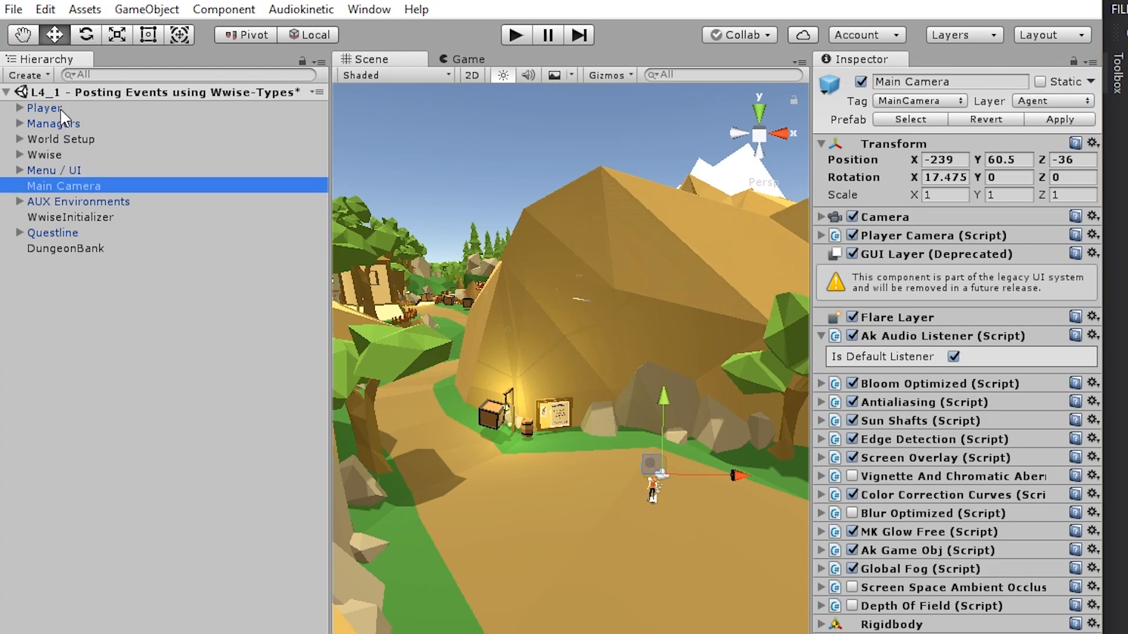
left_click(46, 108)
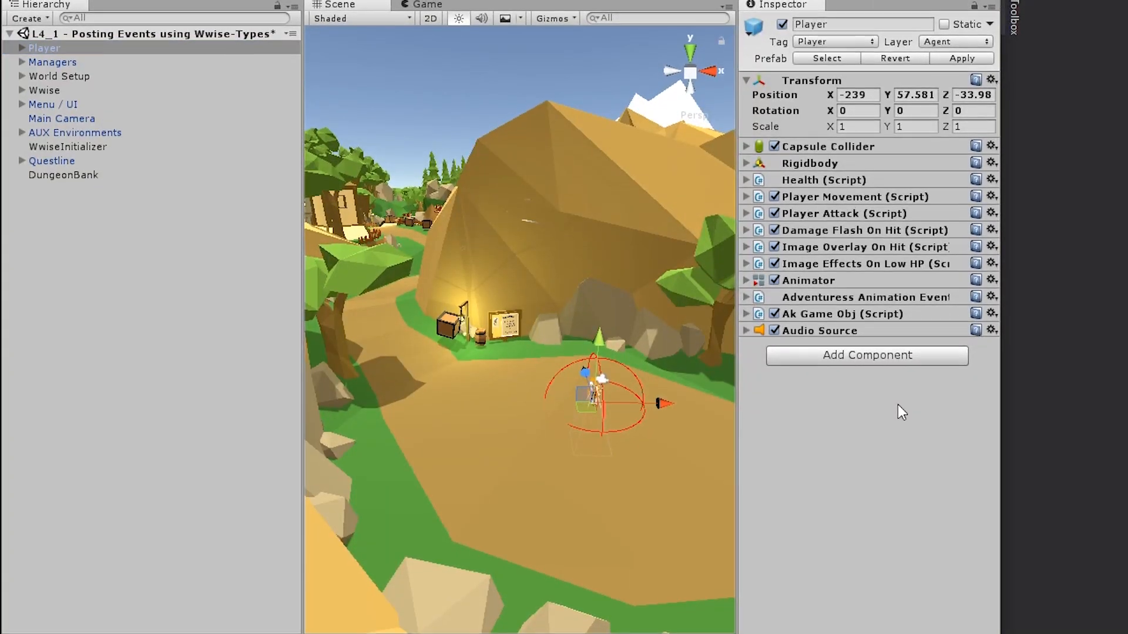
Prepare a new C# script component named PostWwiseEvent for the Player.
left_click(866, 355)
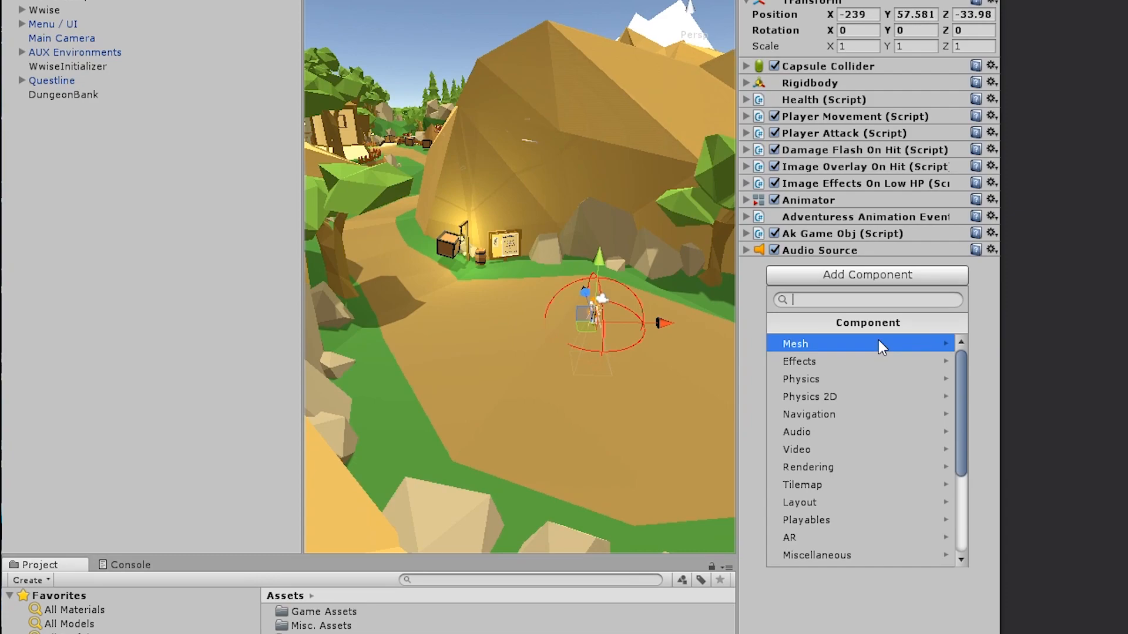
mouse_move(874, 352)
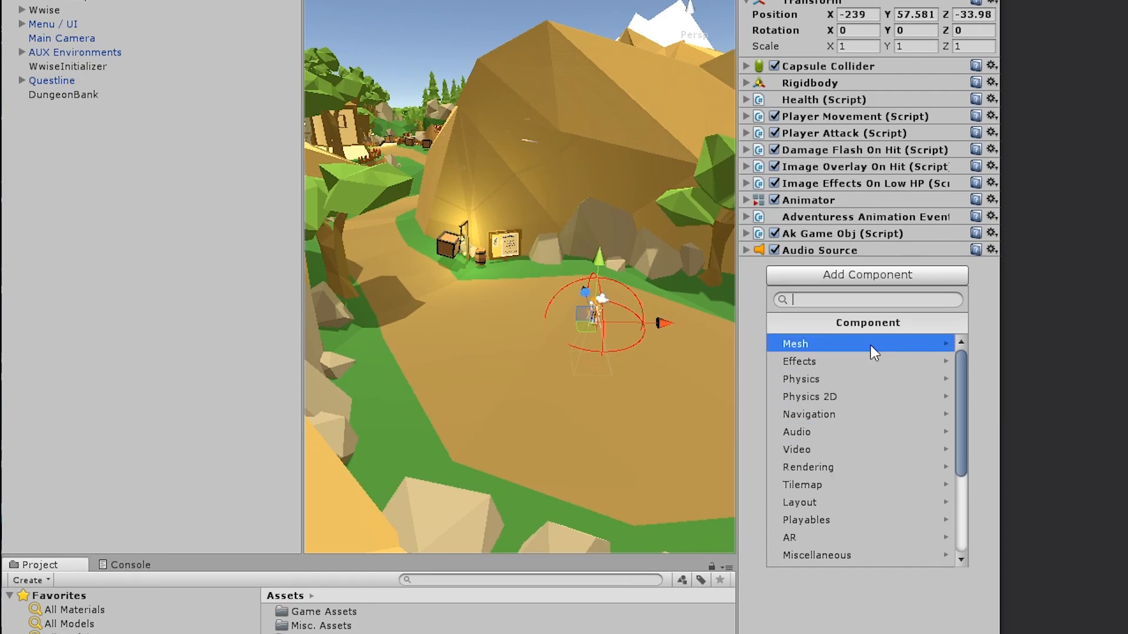
mouse_move(902, 418)
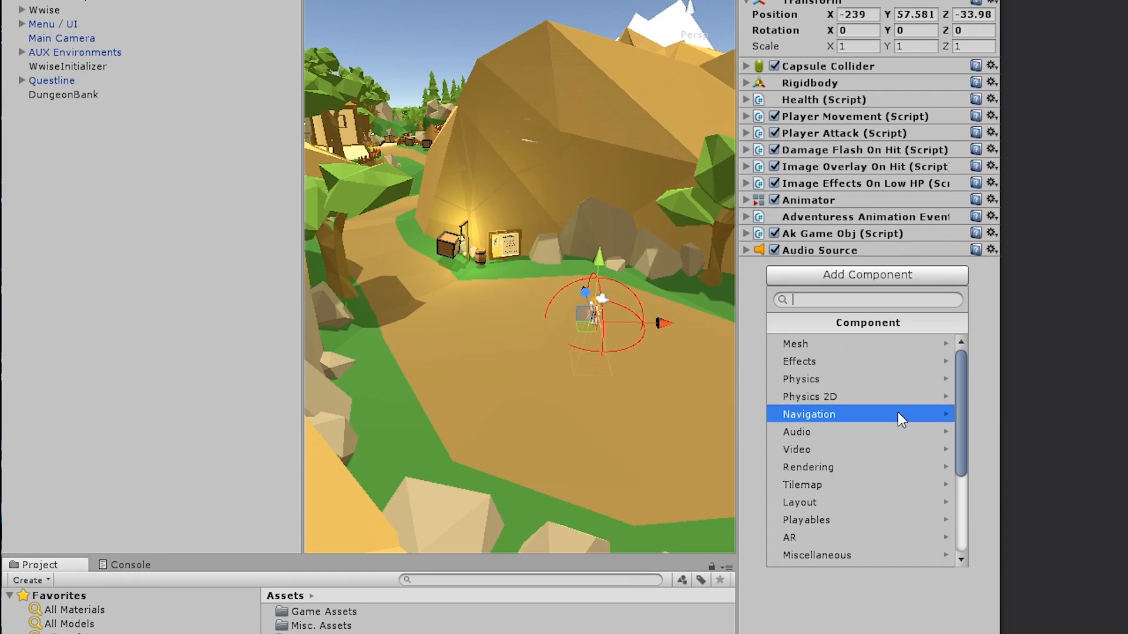
scroll("down", 3)
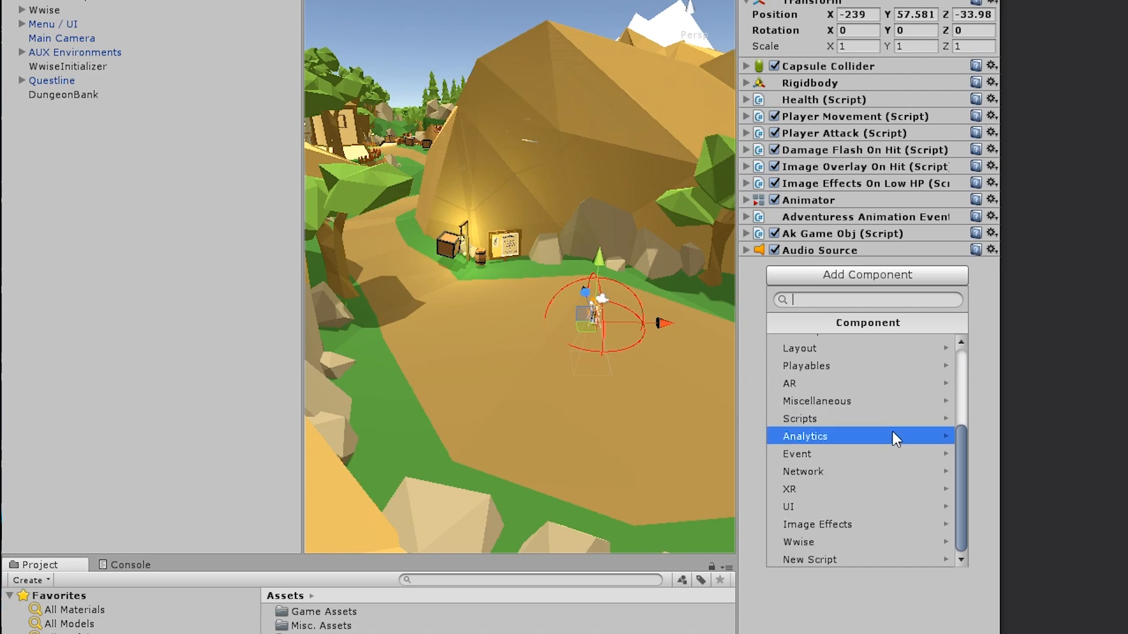
left_click(808, 560)
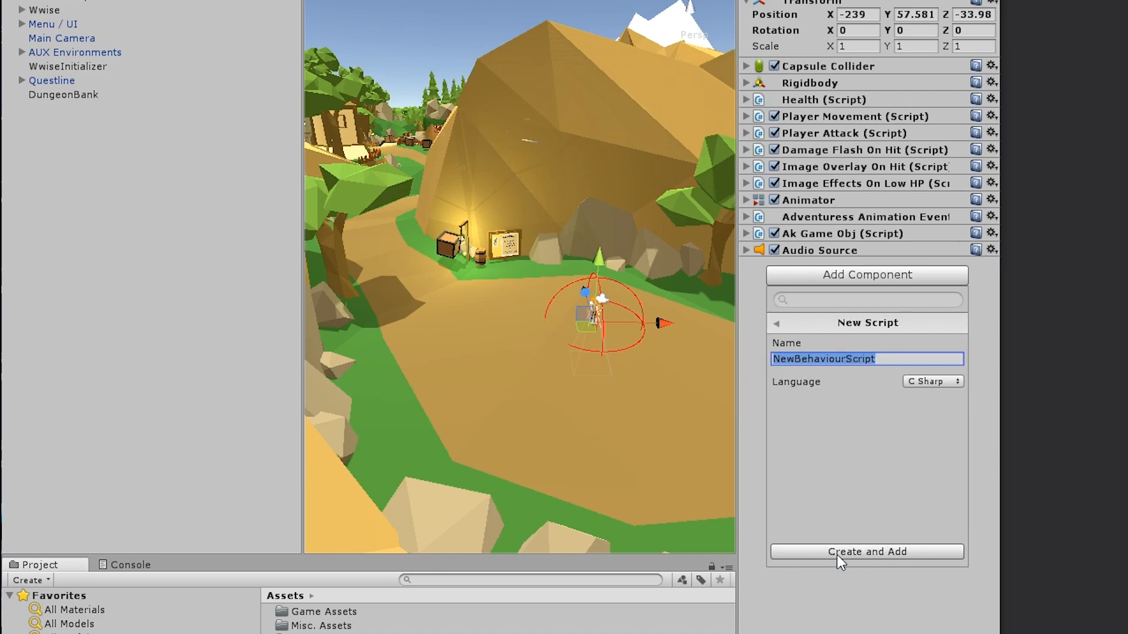
type("PostWwiseEvent")
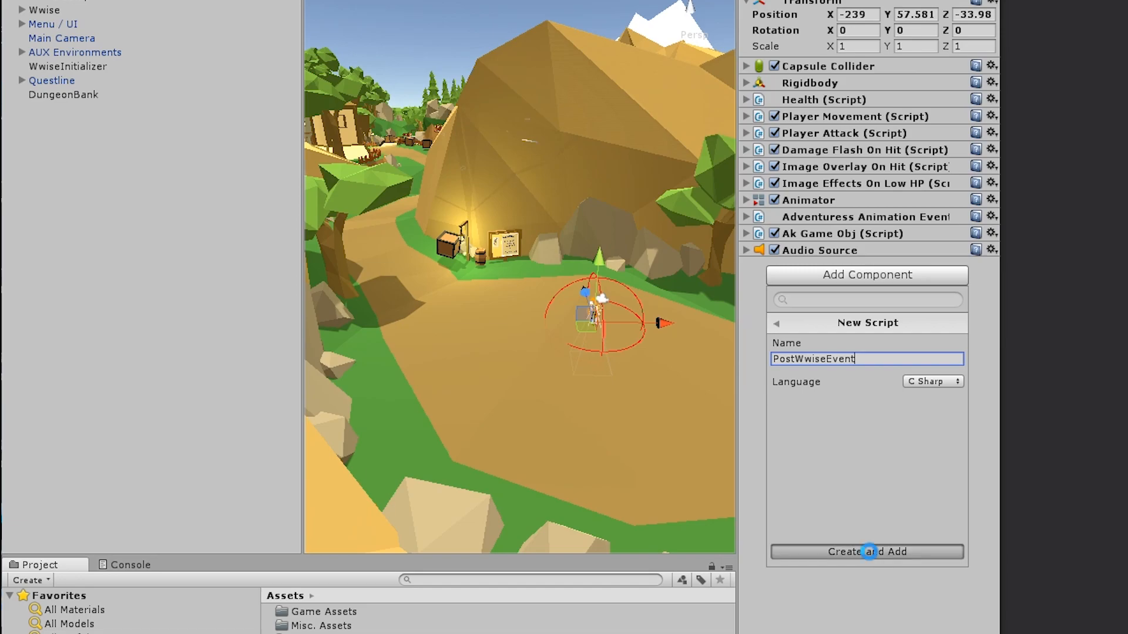
Create and attach the PostWwiseEvent script, then open PostWwiseEvent.cs in Visual Studio.
left_click(866, 552)
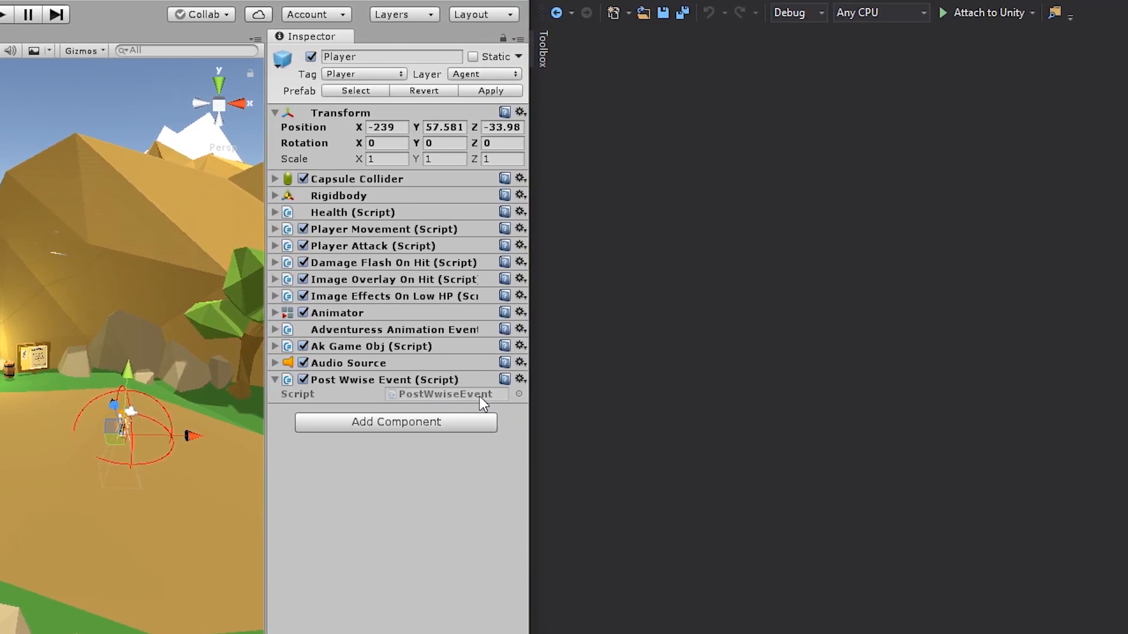
double_click(444, 393)
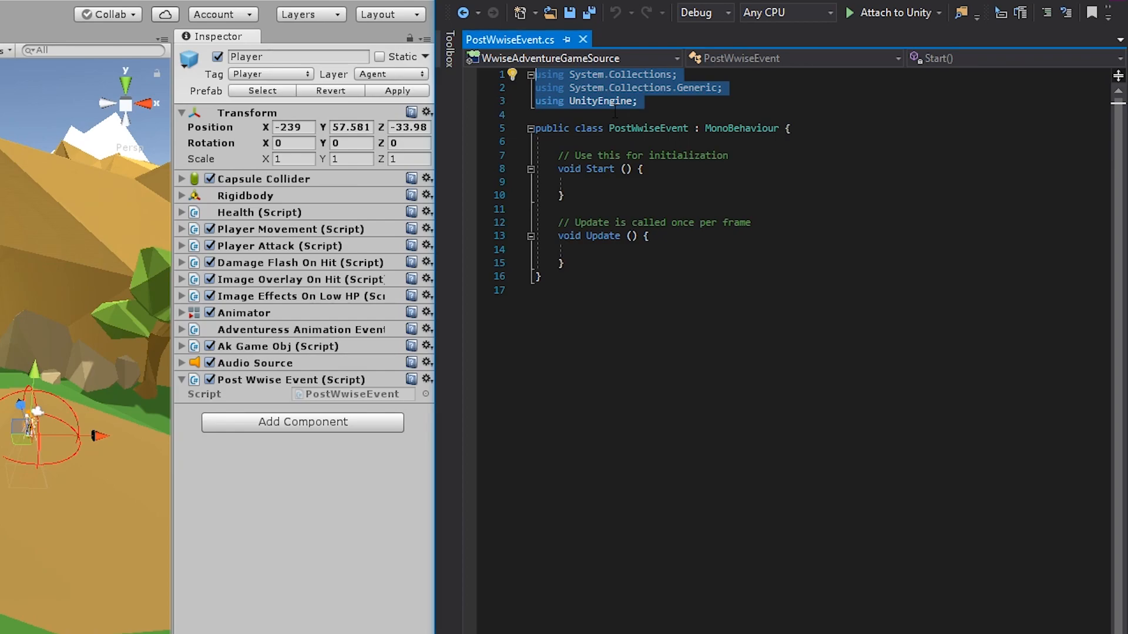
Highlight the PostWwiseEvent class name in the recreated script template.
double_click(647, 128)
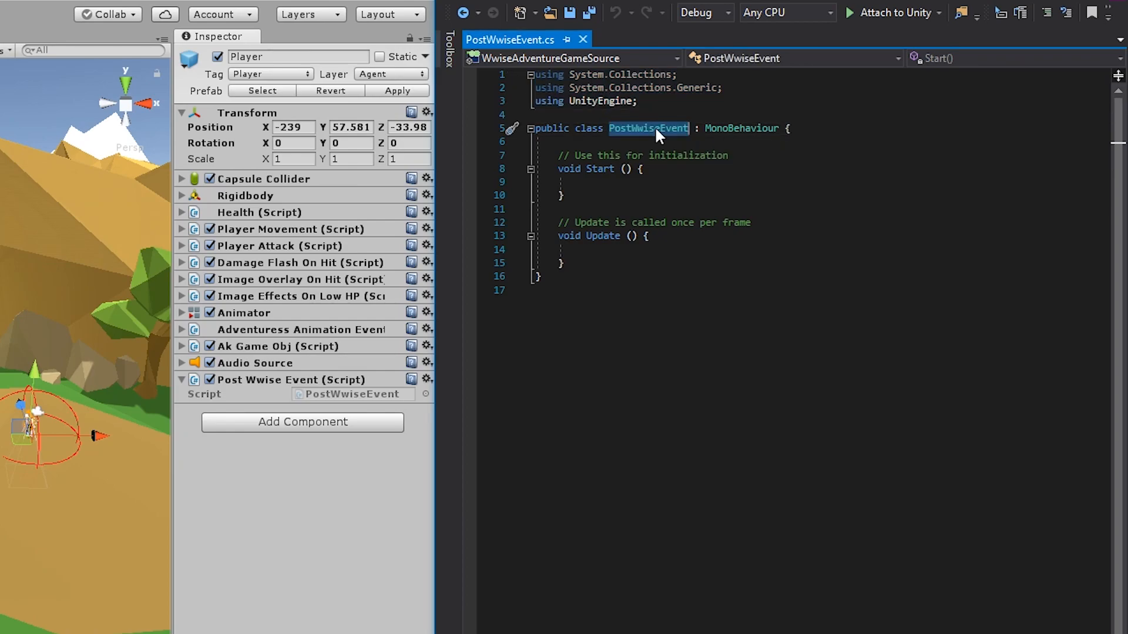
double_click(647, 128)
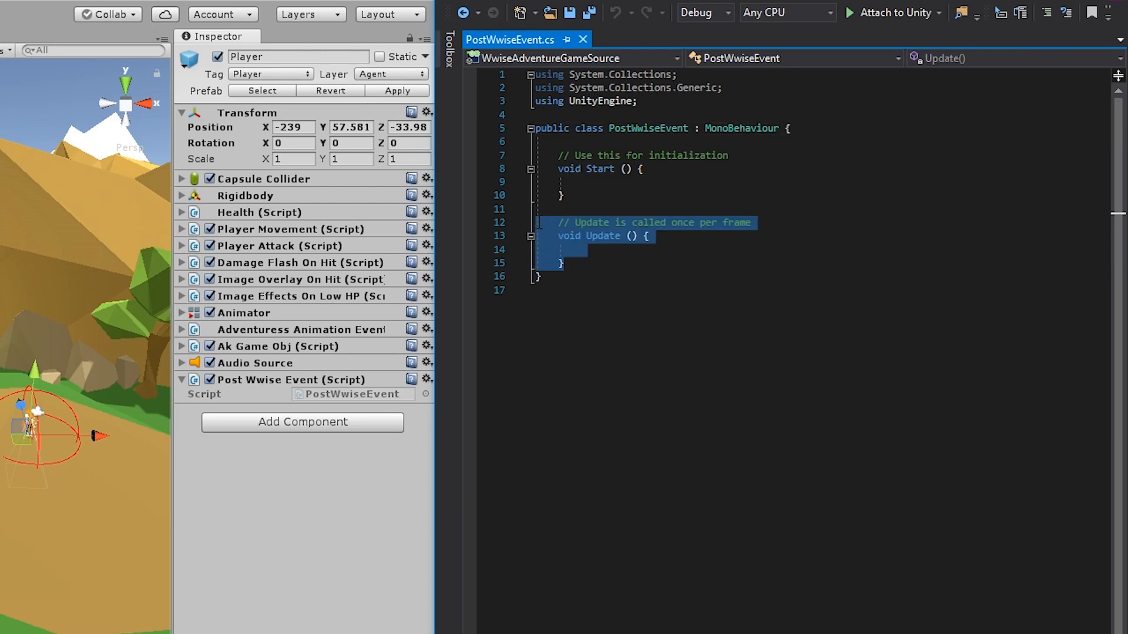
mouse_move(540, 231)
type("AK.")
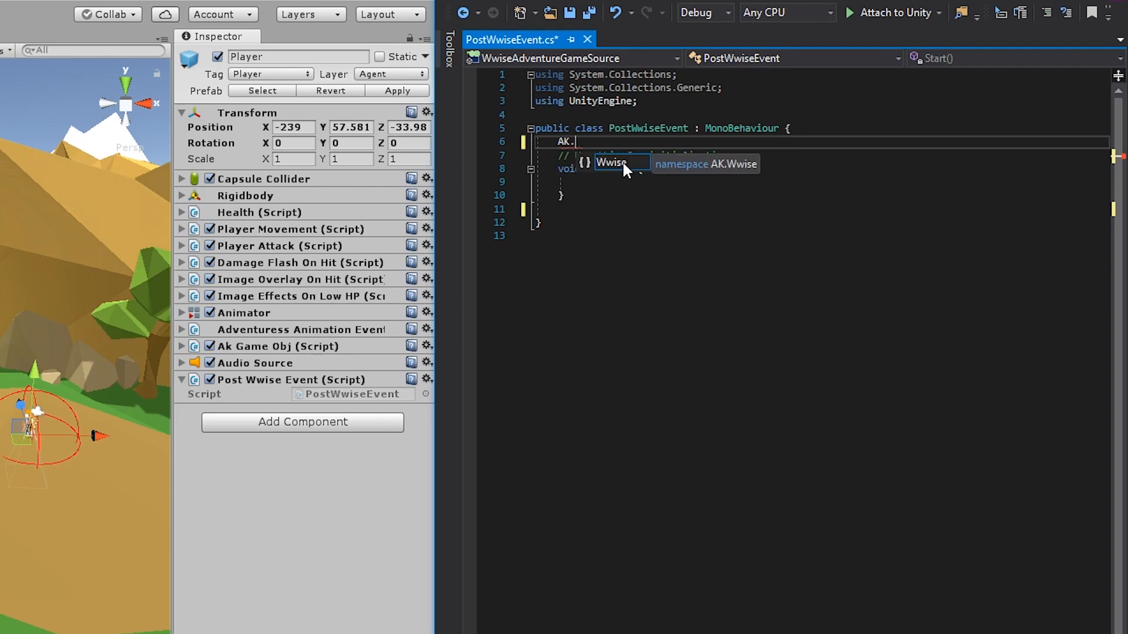
Declare an AK.Wwise.Event field named MyEvent above Start() using IntelliSense completion.
left_click(621, 162)
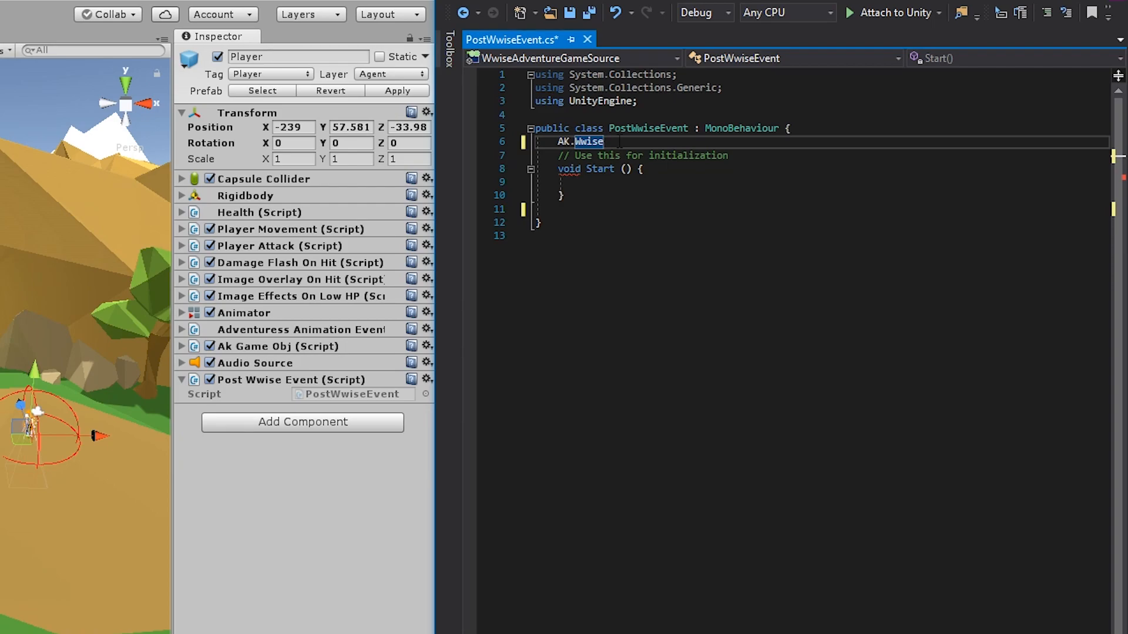
type(".")
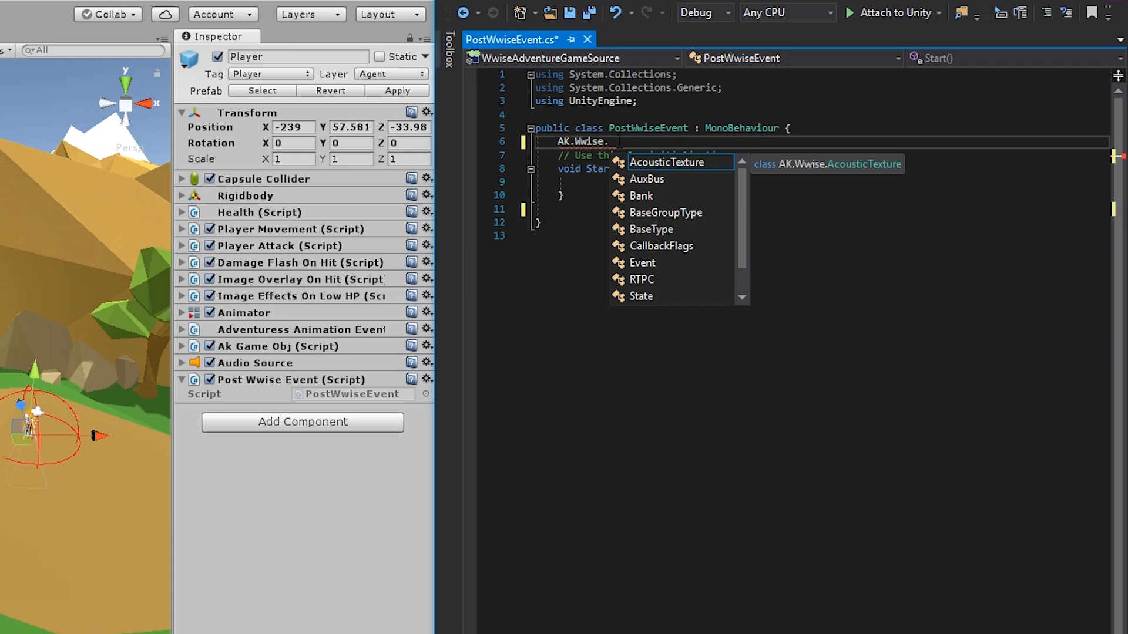
type("E")
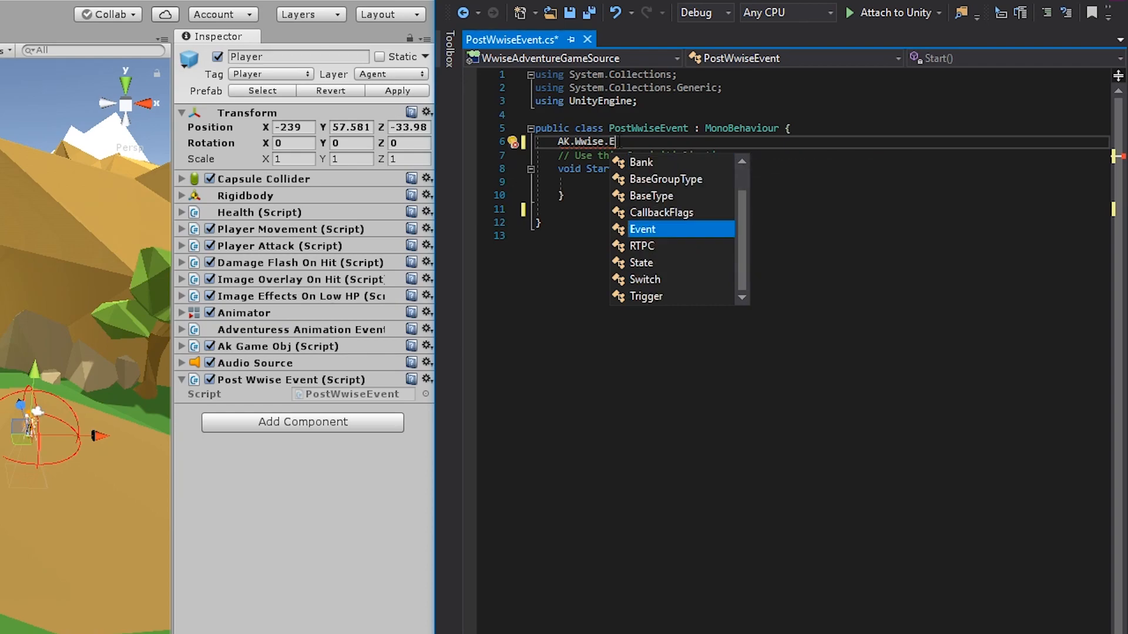
mouse_move(643, 229)
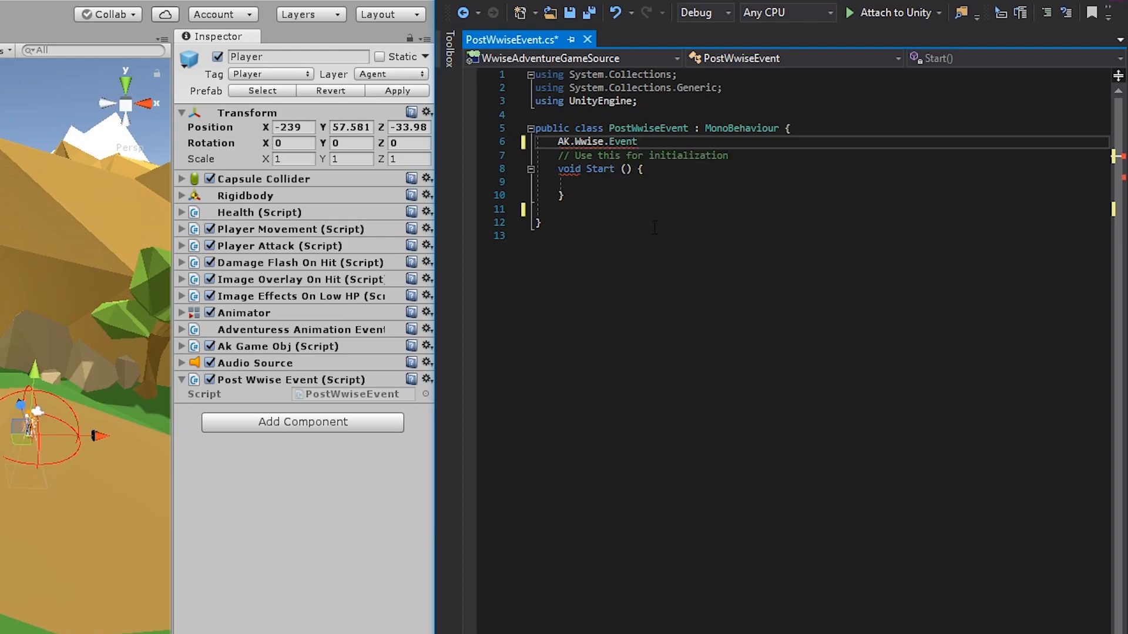
double_click(622, 141)
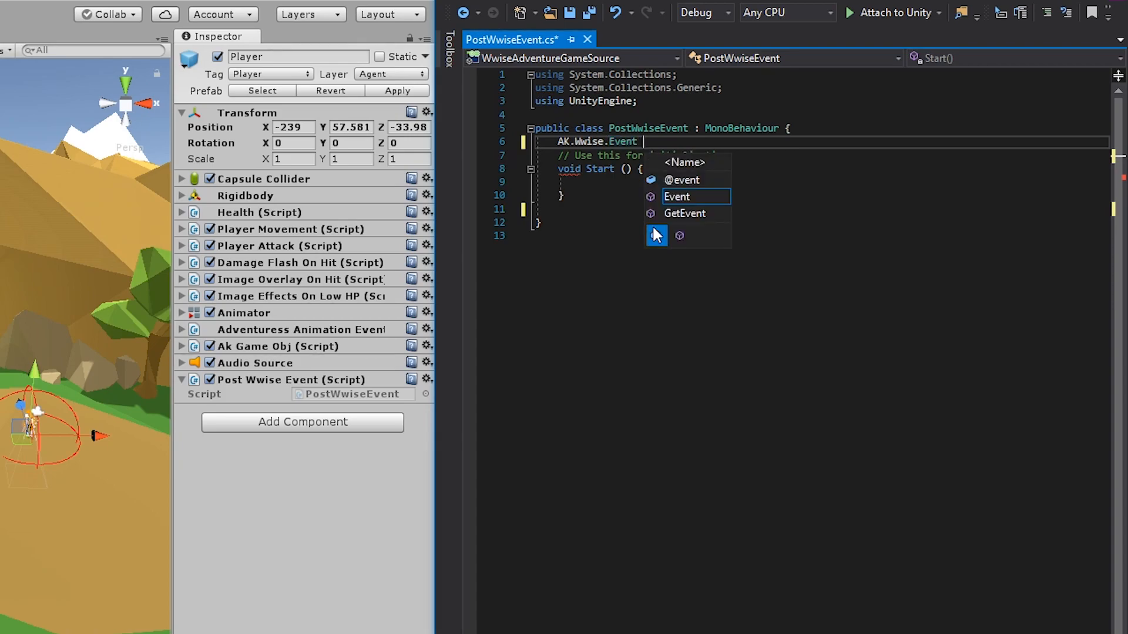
type("M")
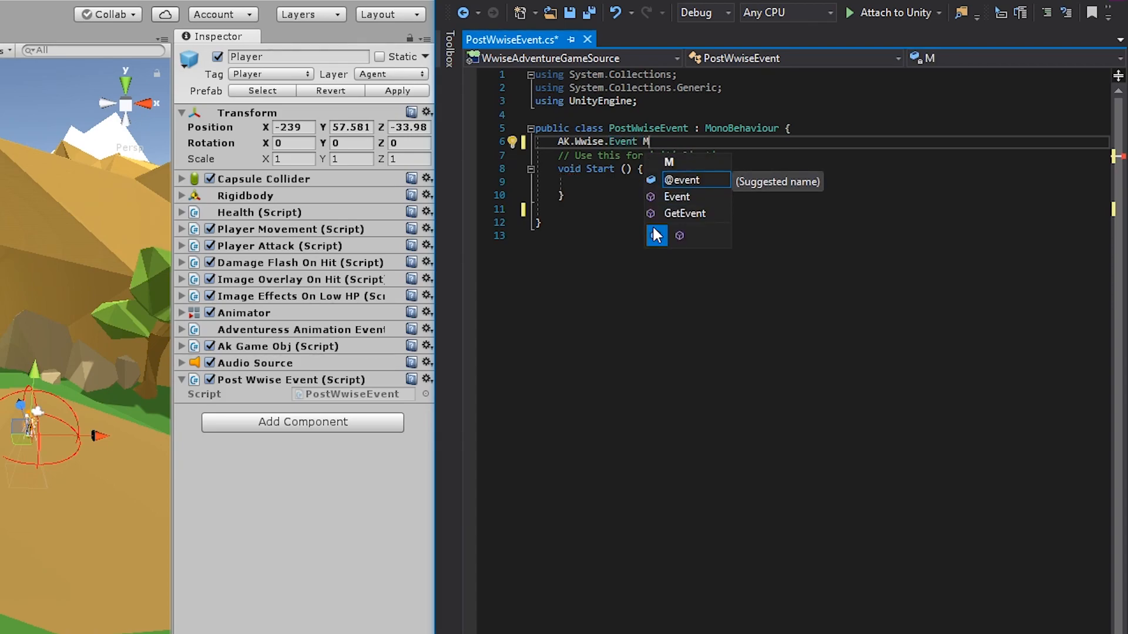
type("yEvent;")
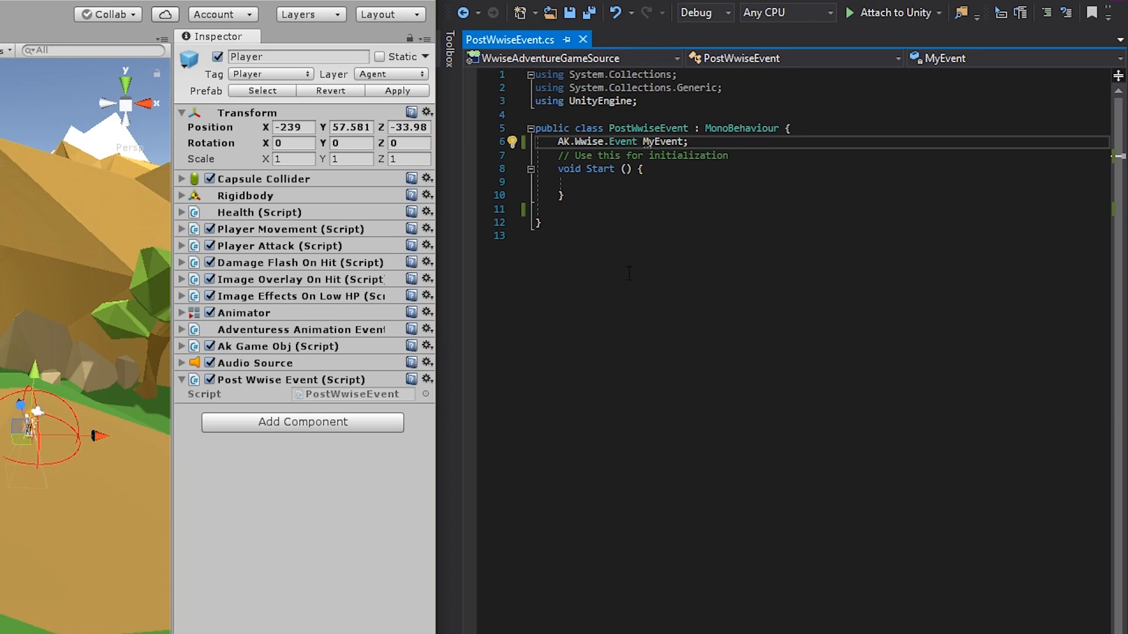
Make MyEvent public, then assign Events > Destruction > Destruction_Rock_Destroy to the Player's My Event field.
double_click(562, 142)
type("public ")
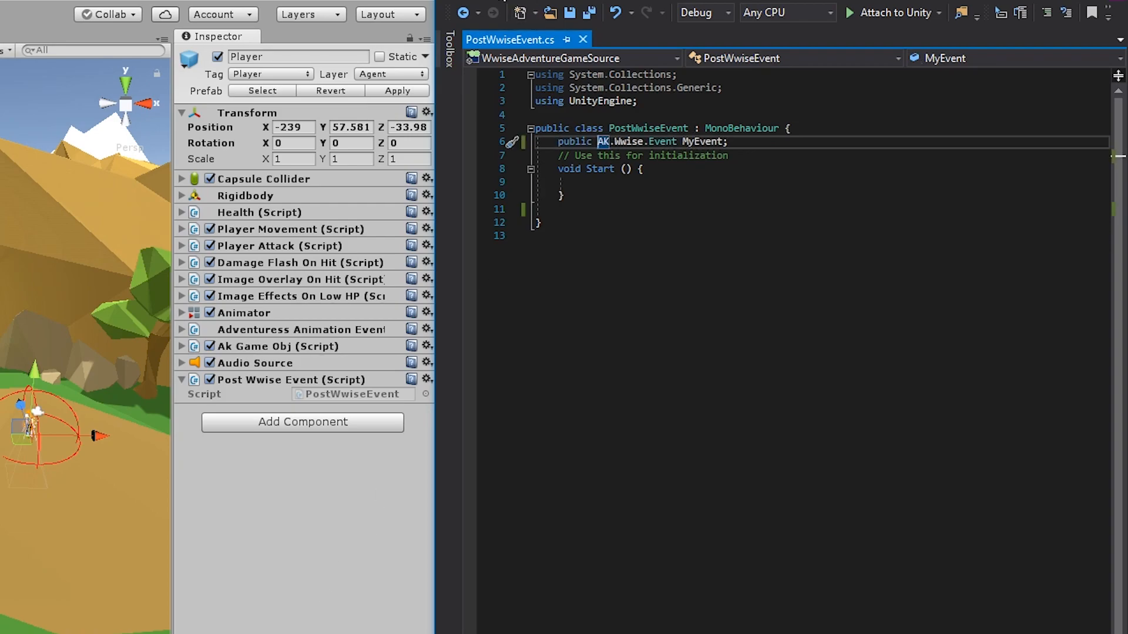
mouse_move(479, 214)
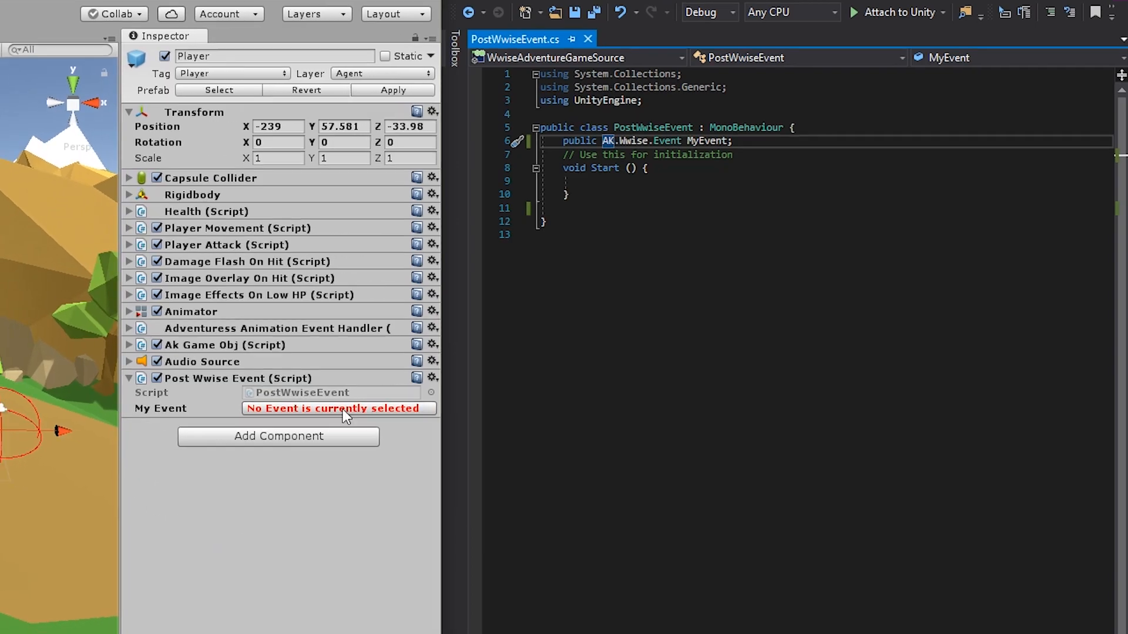
left_click(339, 408)
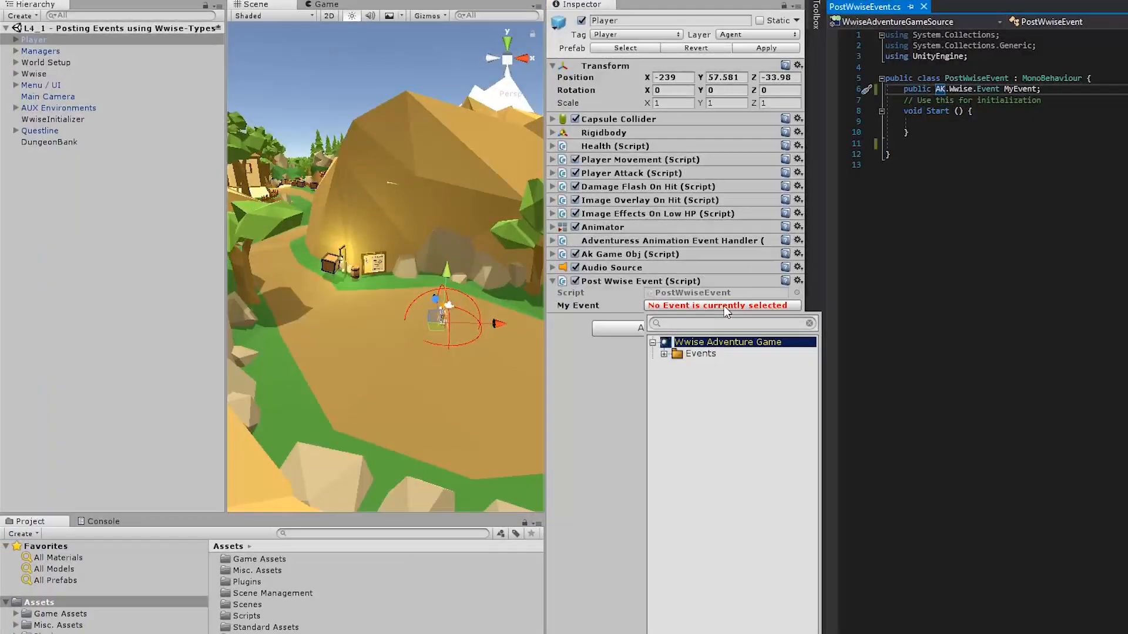
left_click(664, 353)
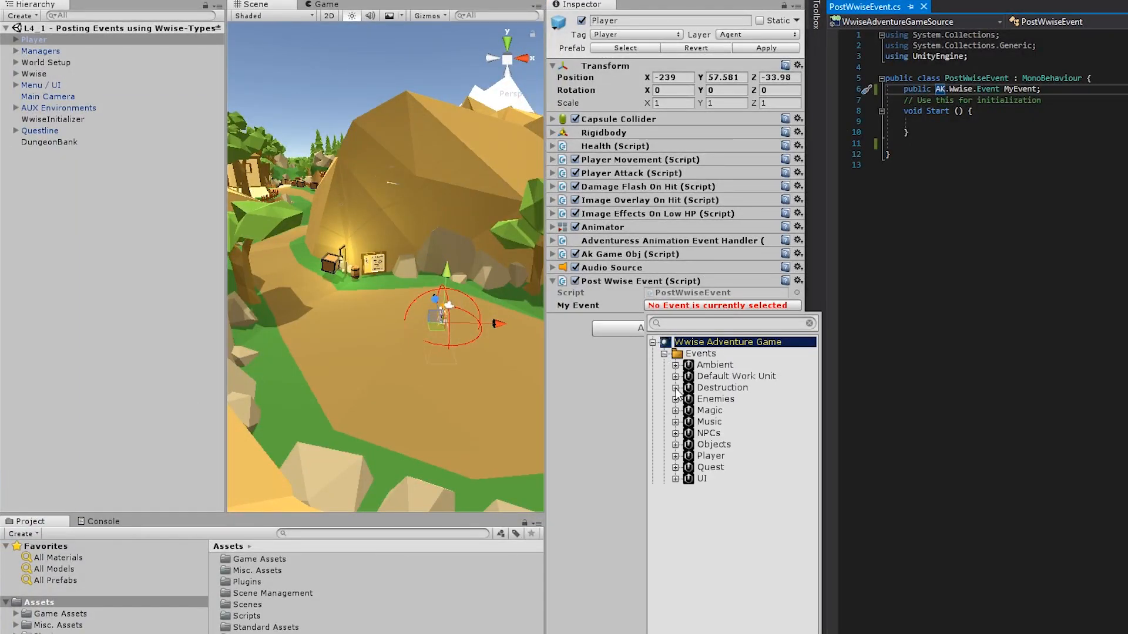
left_click(675, 387)
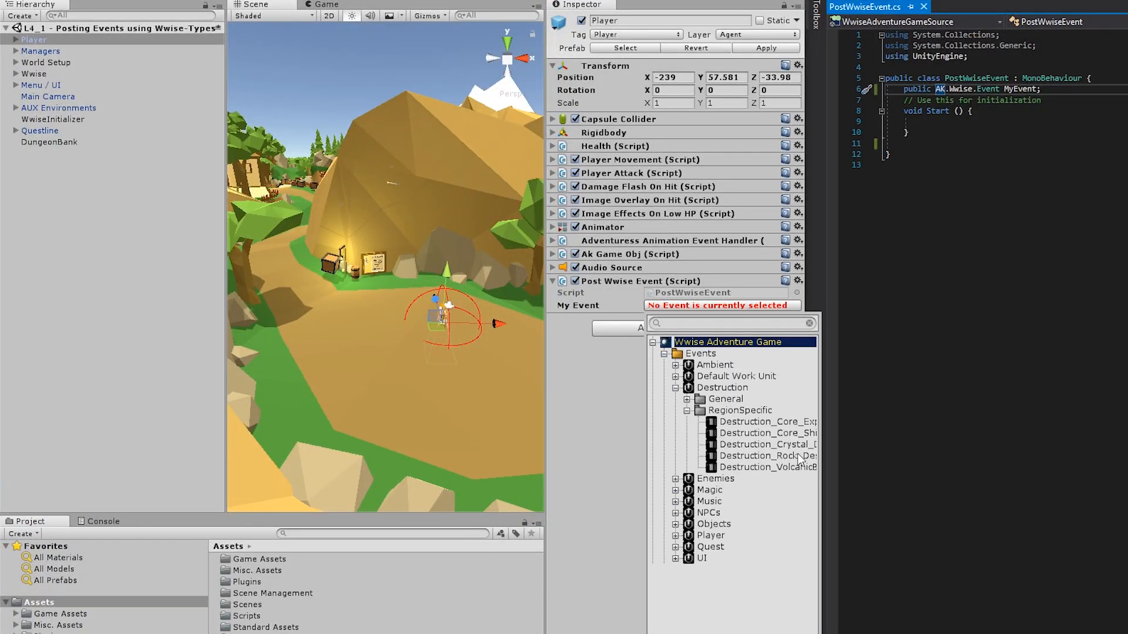
left_click(712, 456)
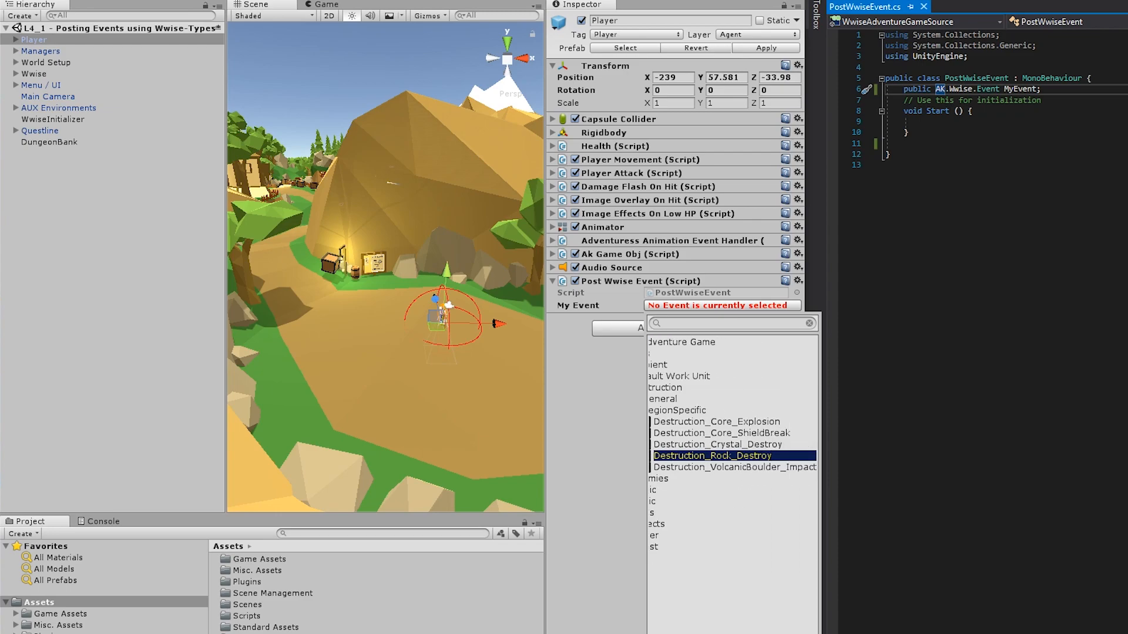
left_click(712, 456)
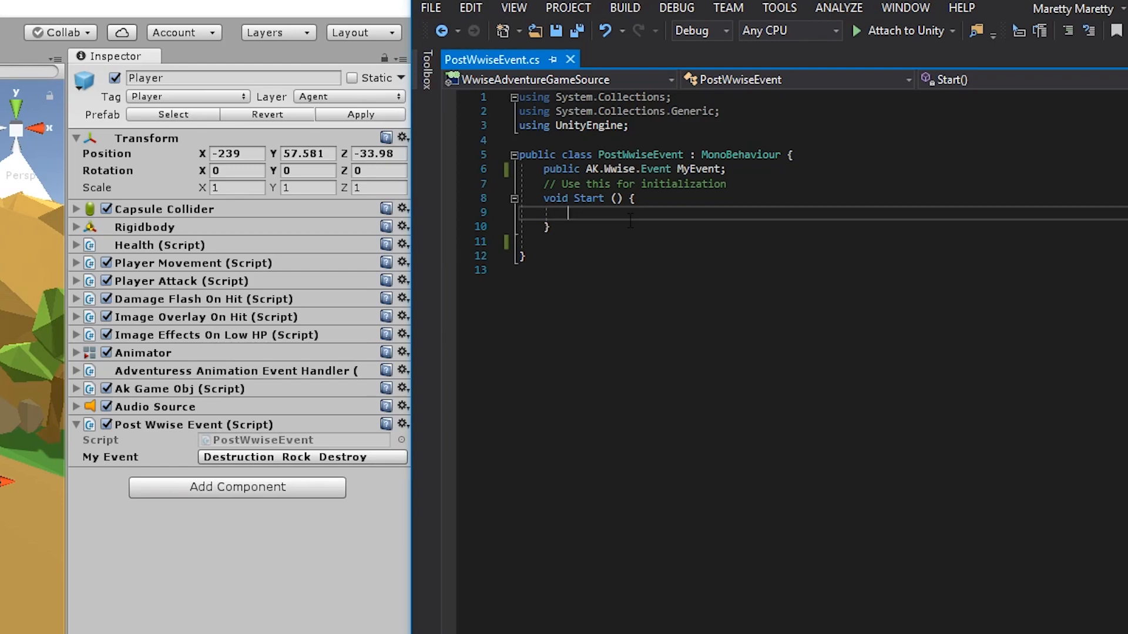
Add MyEvent.Post(gameObject); inside Start() so the event posts on the Player.
type("Myevent")
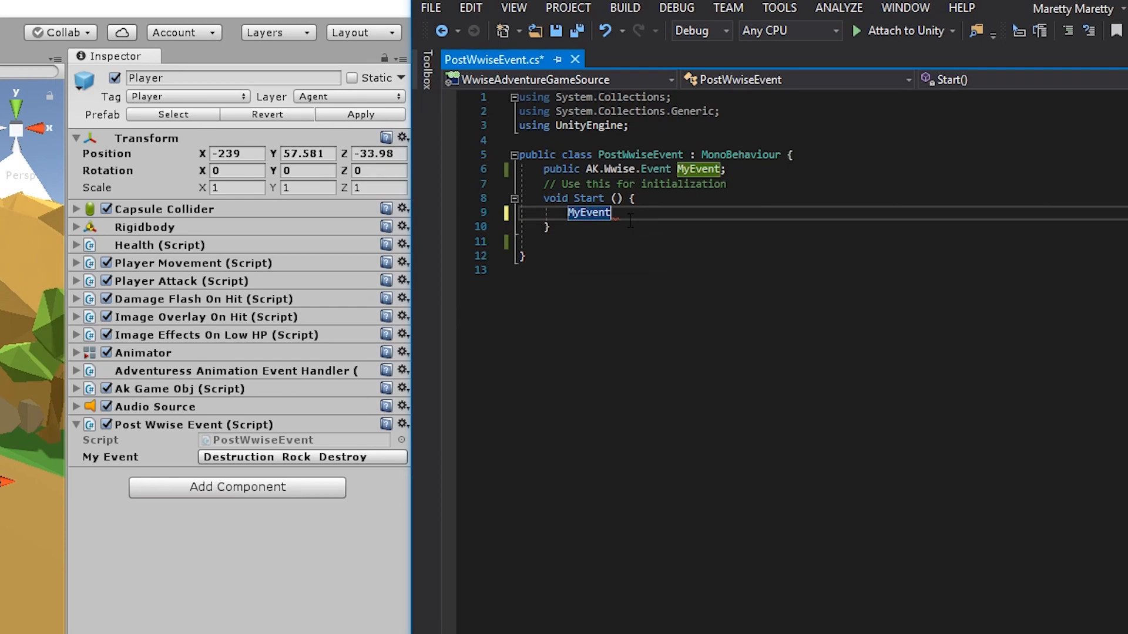
type(".Post")
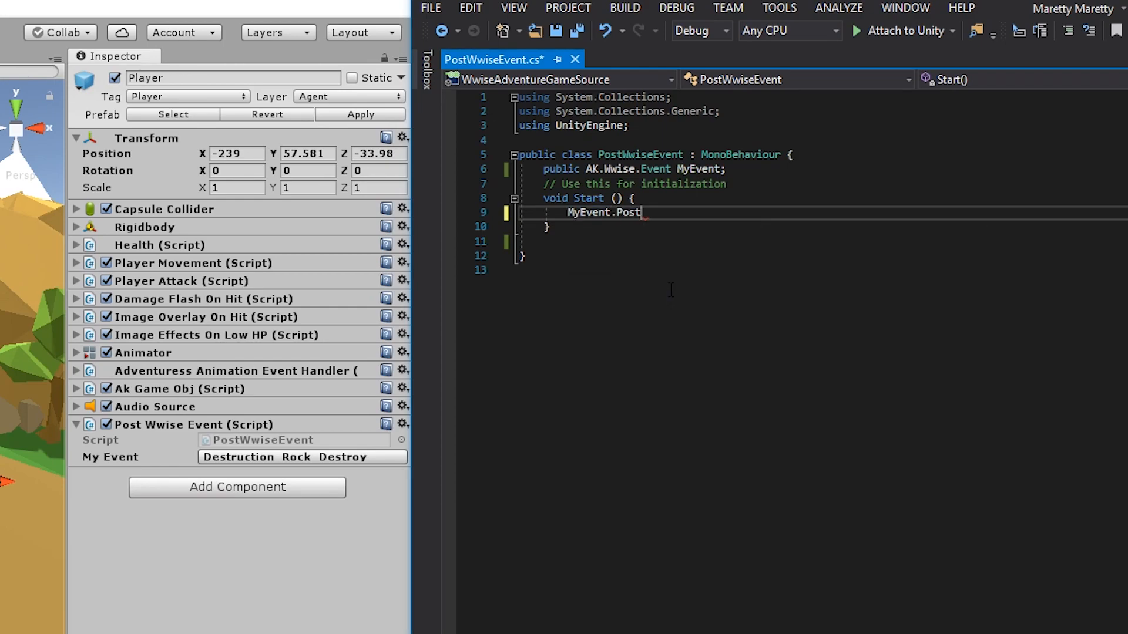
type("()")
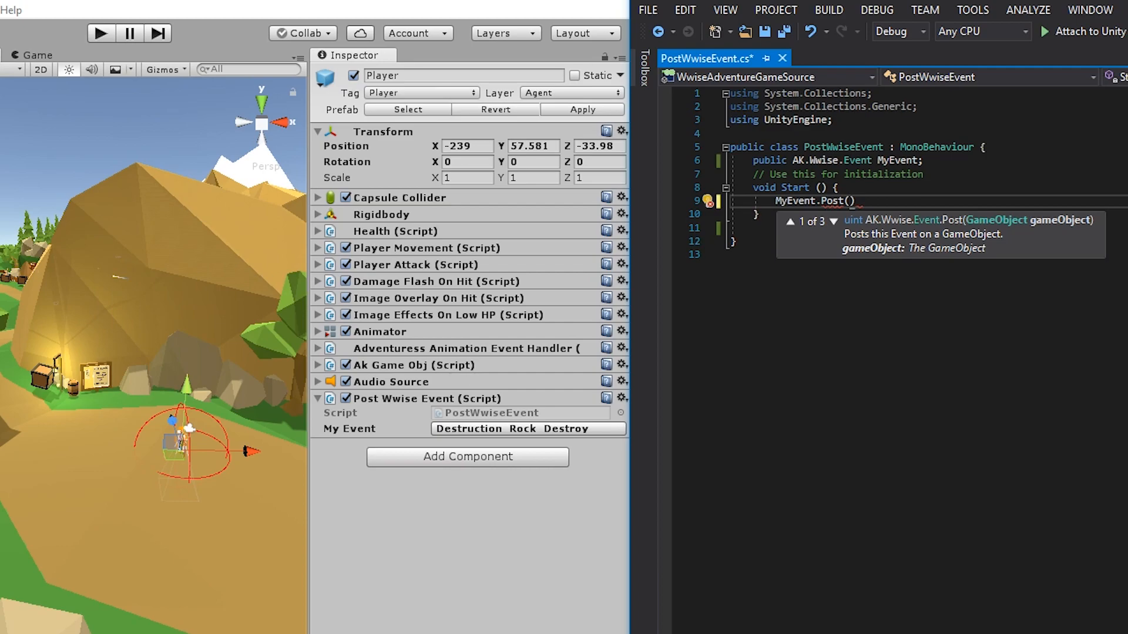
type("gameobject")
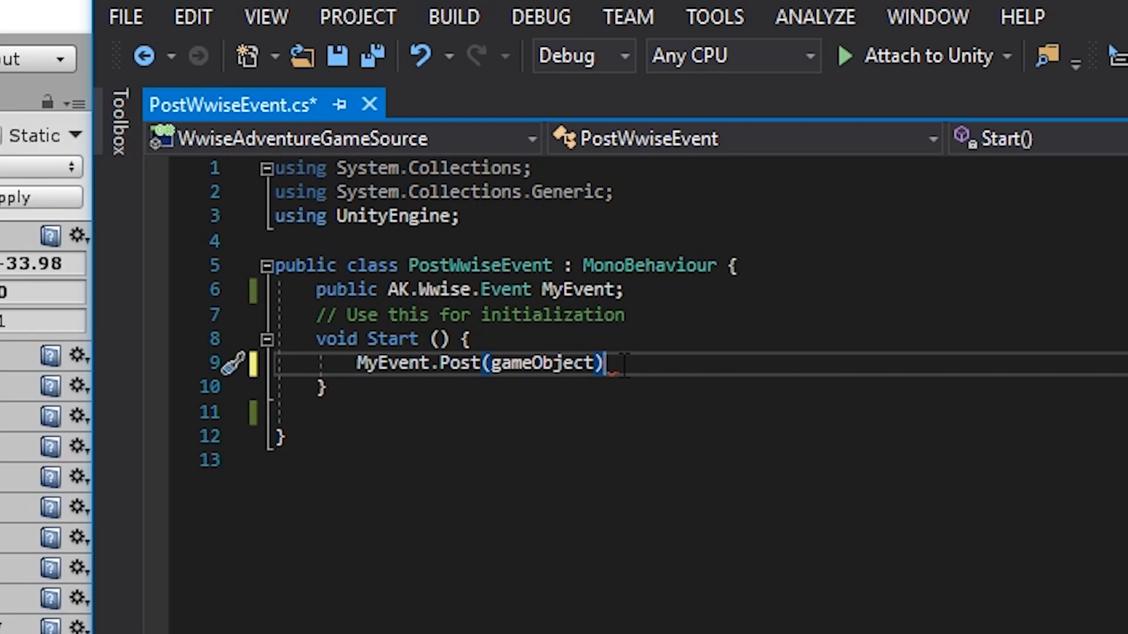
type(";")
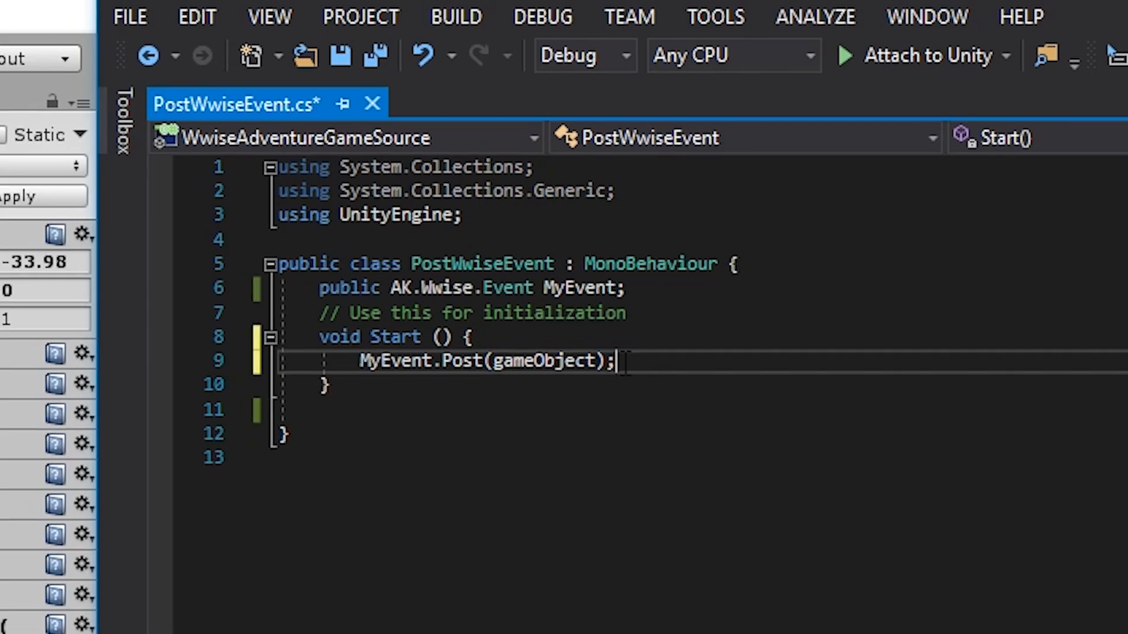
left_click(451, 10)
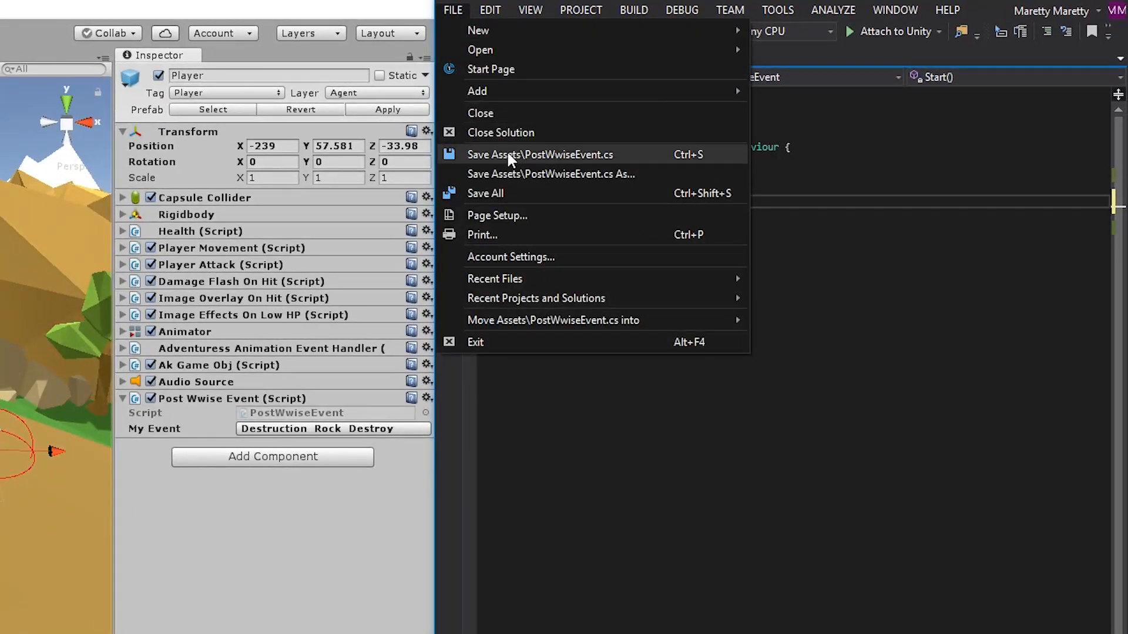
Save the script, reselect Player and run the scene in Play mode to test the event.
left_click(540, 154)
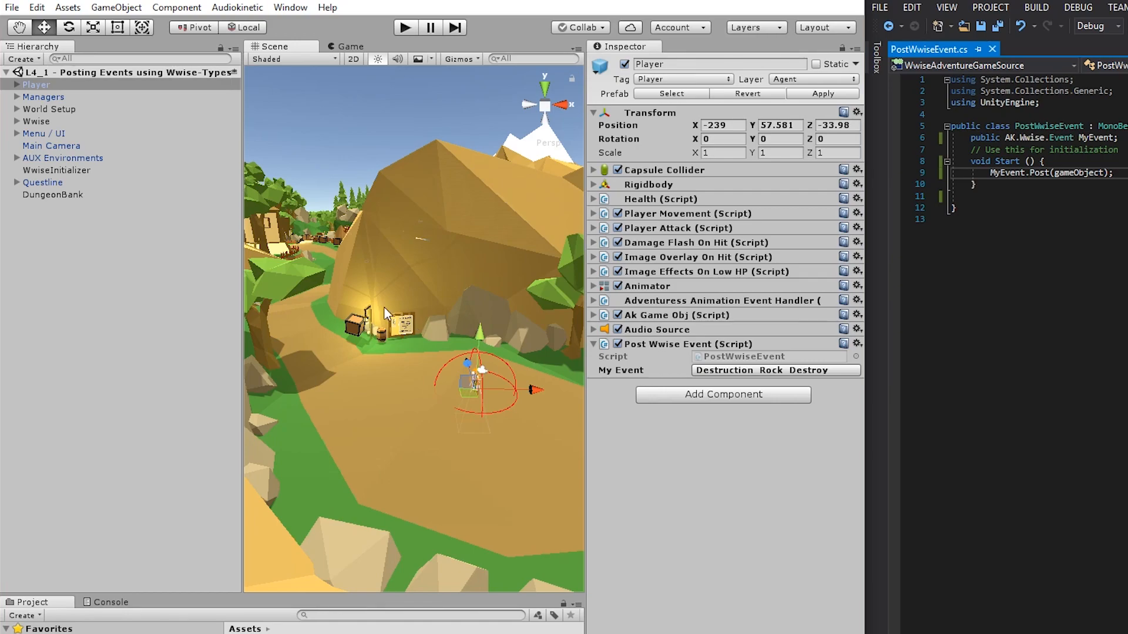
mouse_move(332, 335)
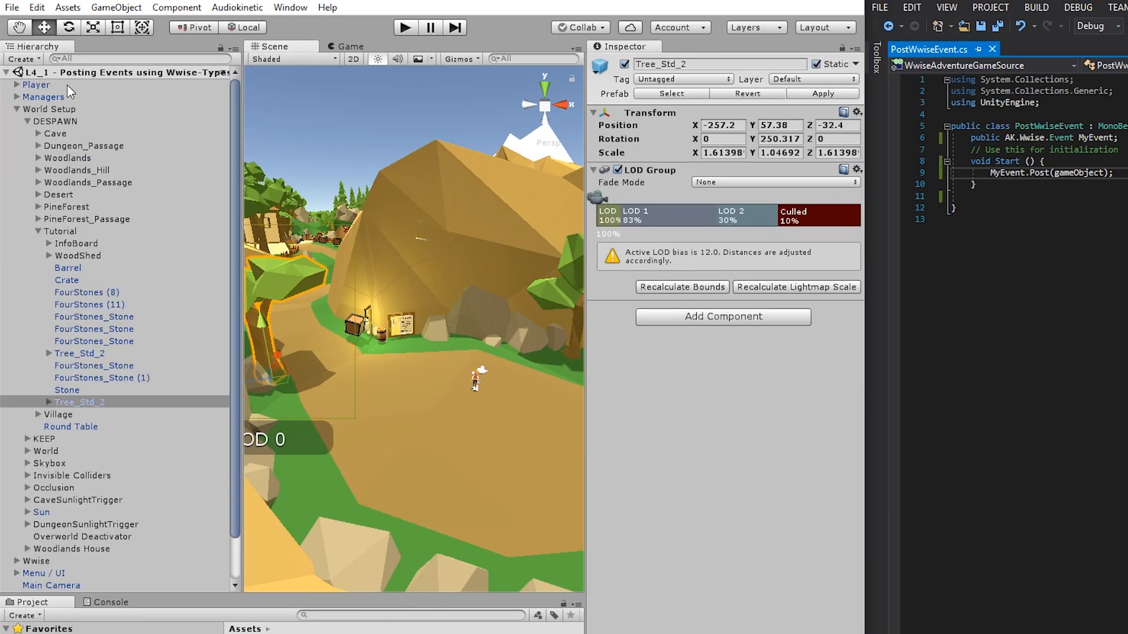
left_click(36, 85)
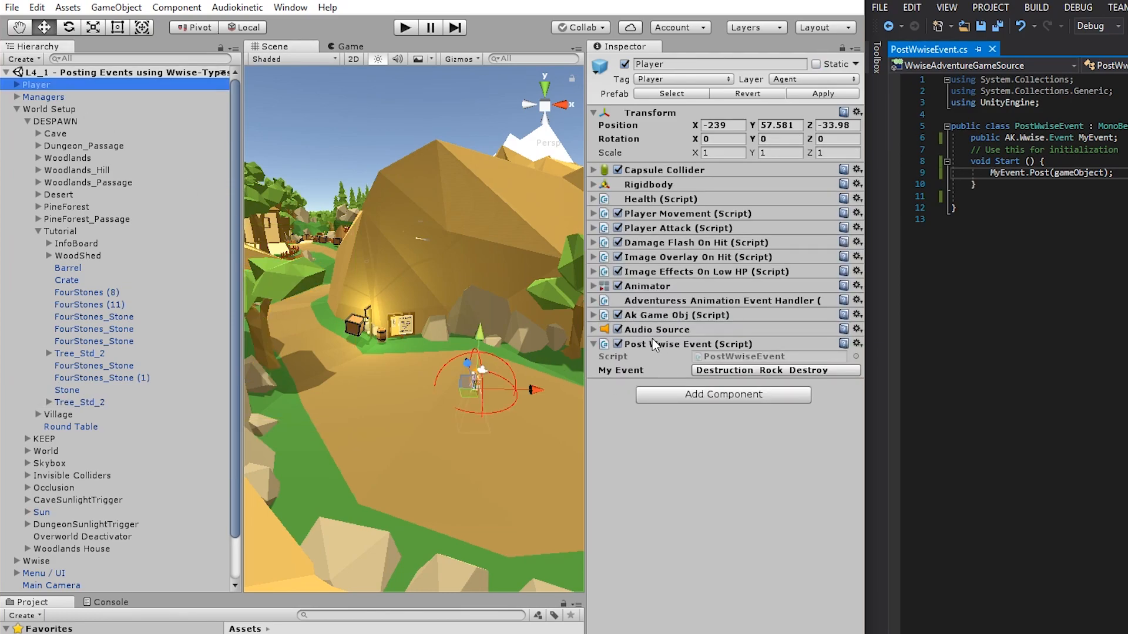
mouse_move(660, 350)
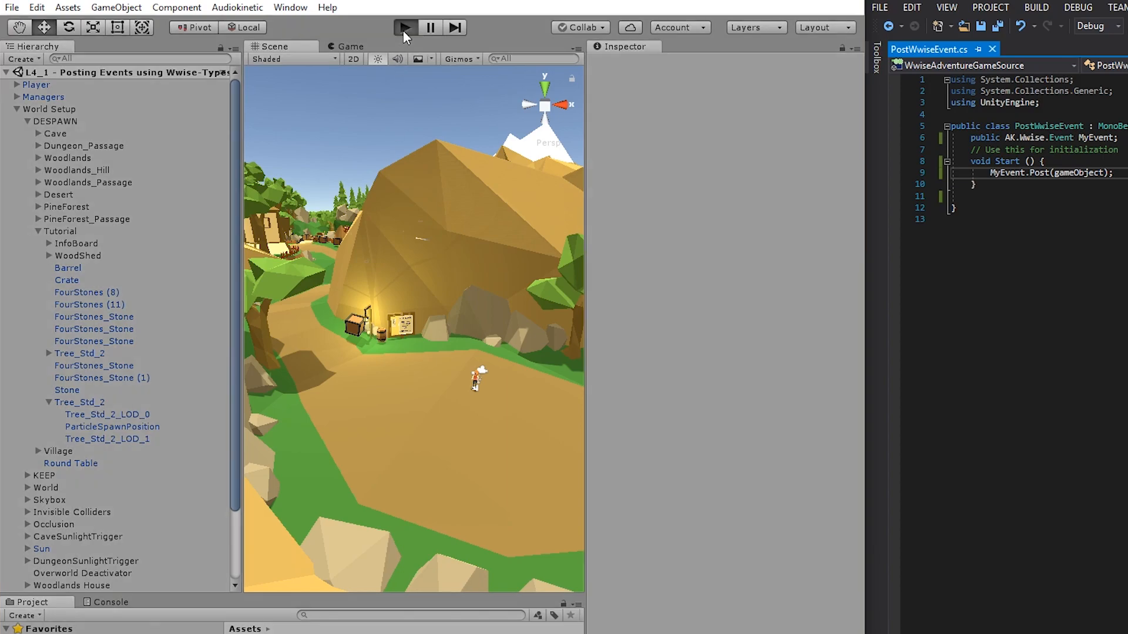
left_click(405, 27)
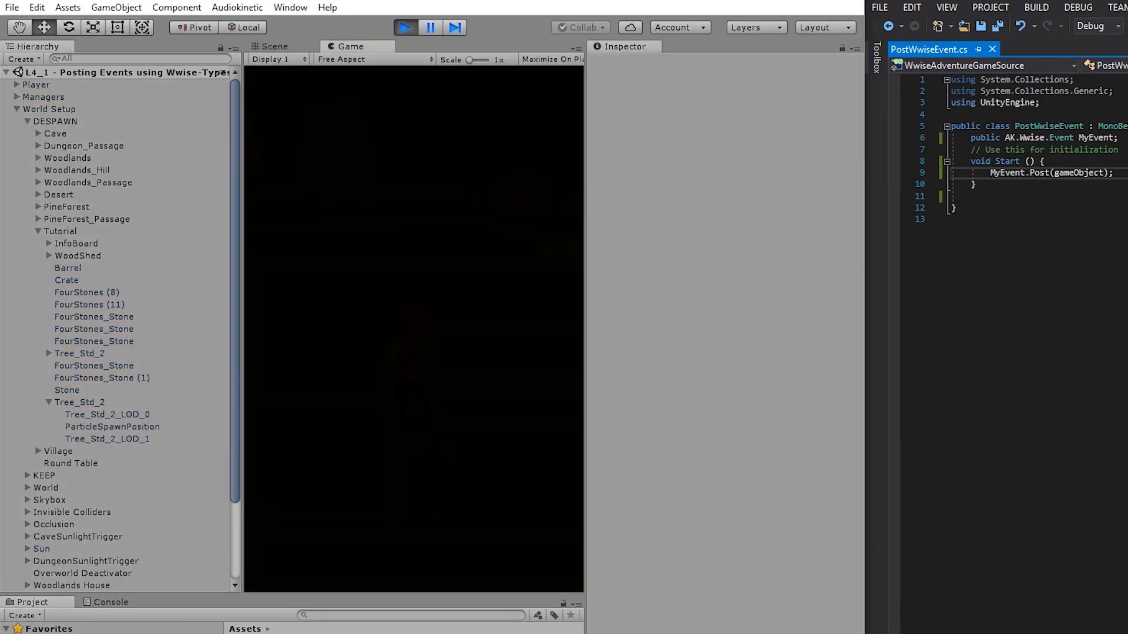
left_click(405, 27)
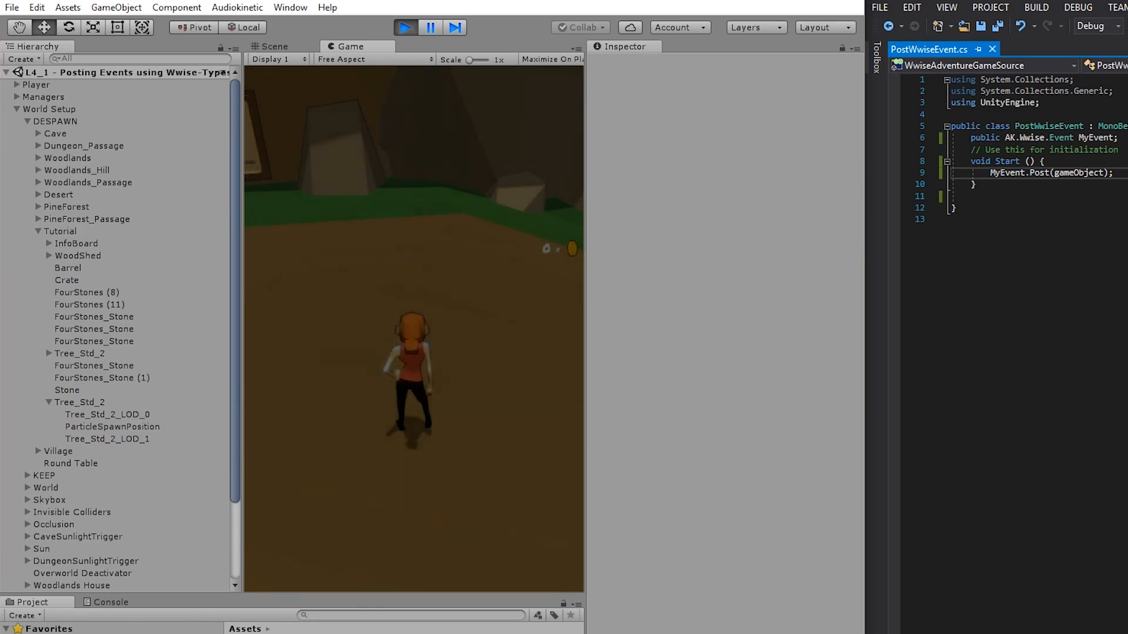